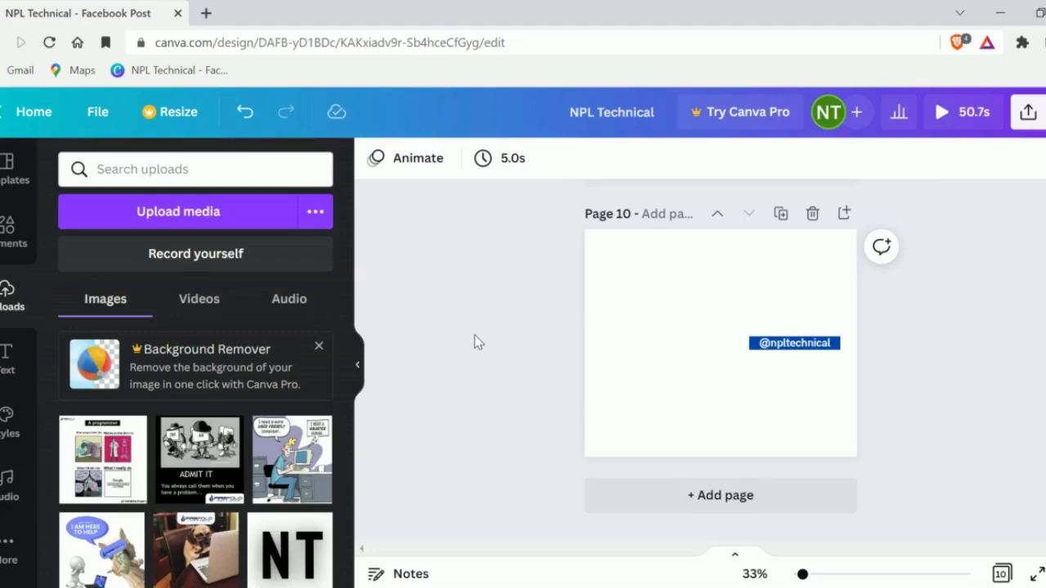
pyautogui.moveTo(479, 341)
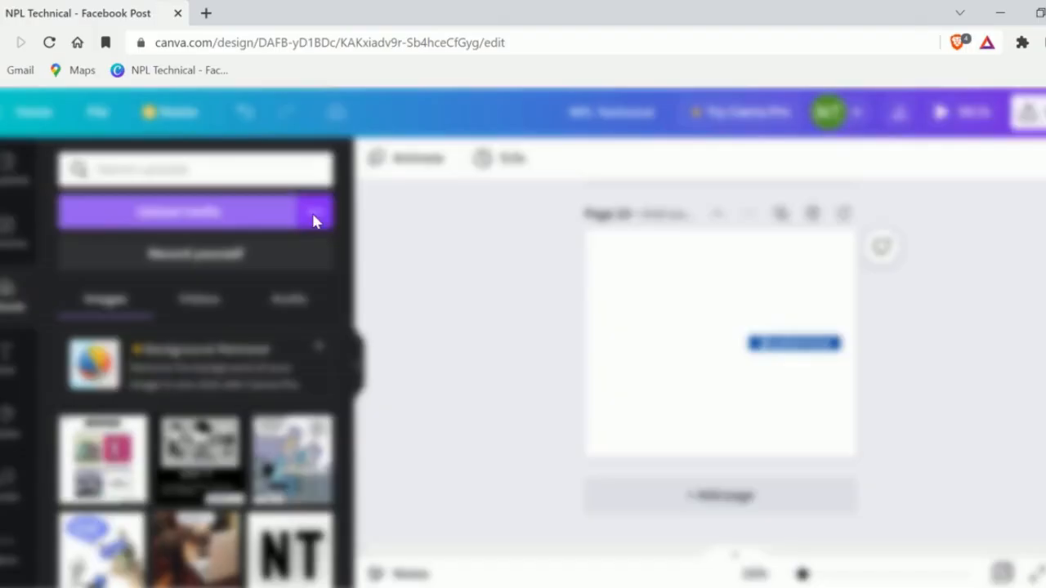
# - Attempt to upload the webp meme into the design and dismiss the resulting upload error
pyautogui.click(194, 212)
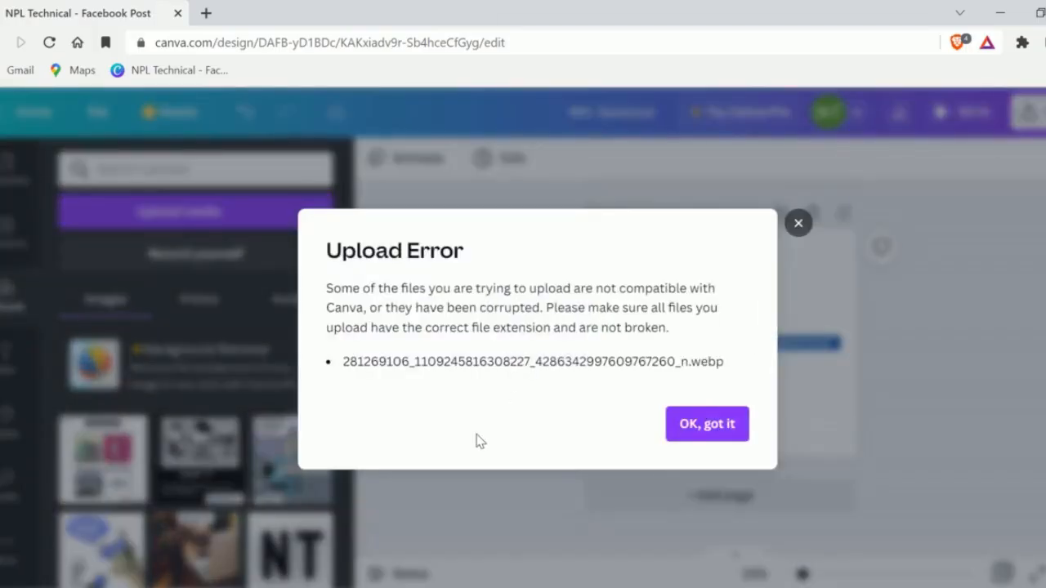
pyautogui.moveTo(340, 263)
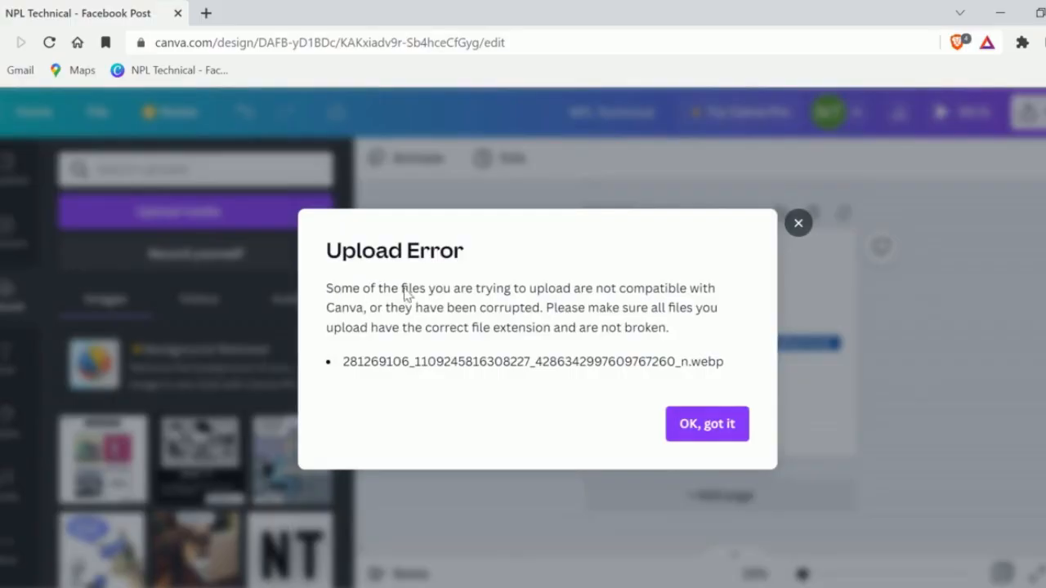
pyautogui.moveTo(358, 321)
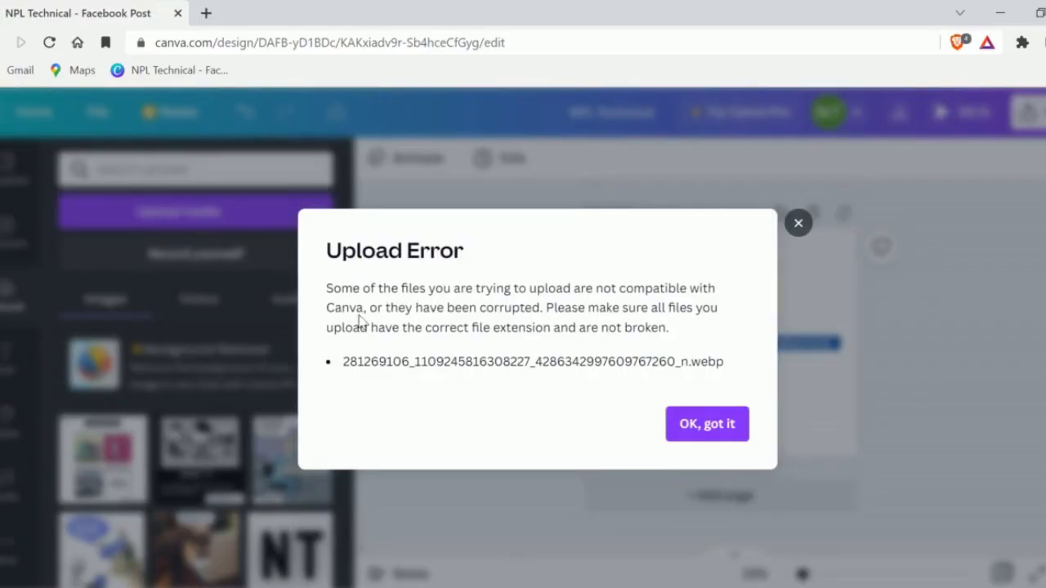
pyautogui.moveTo(518, 366)
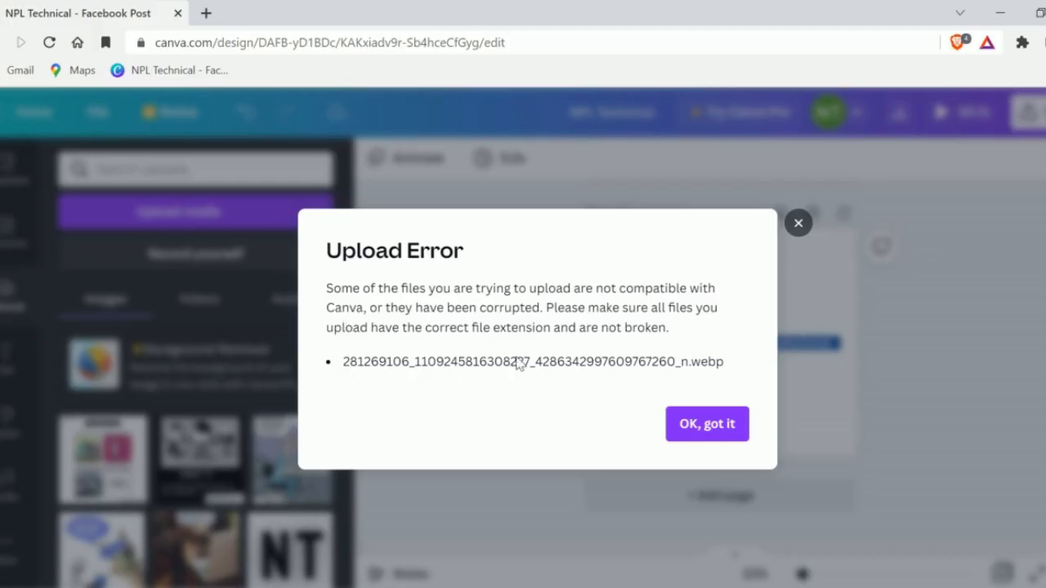
pyautogui.moveTo(504, 409)
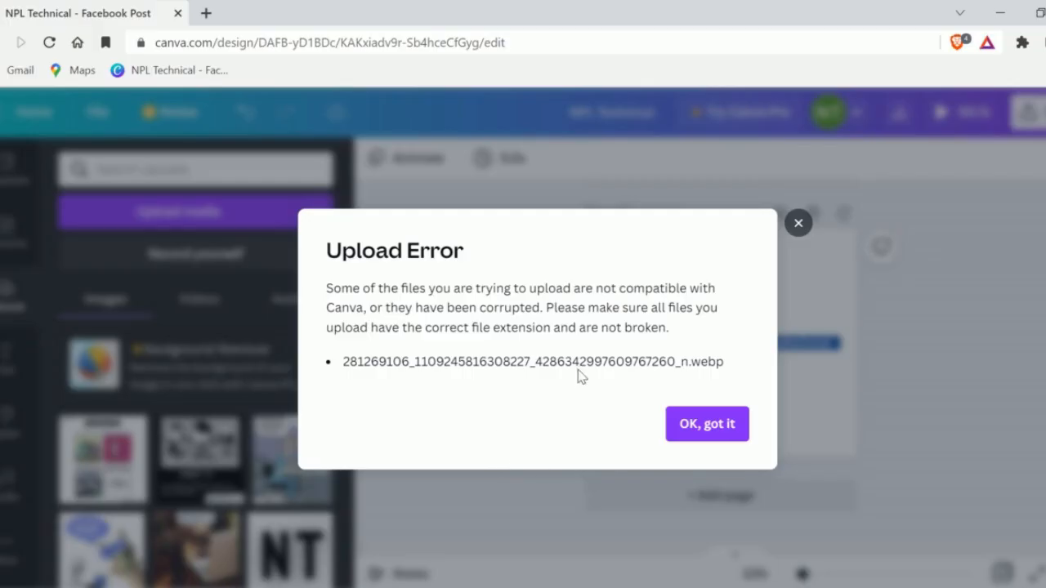
pyautogui.moveTo(699, 370)
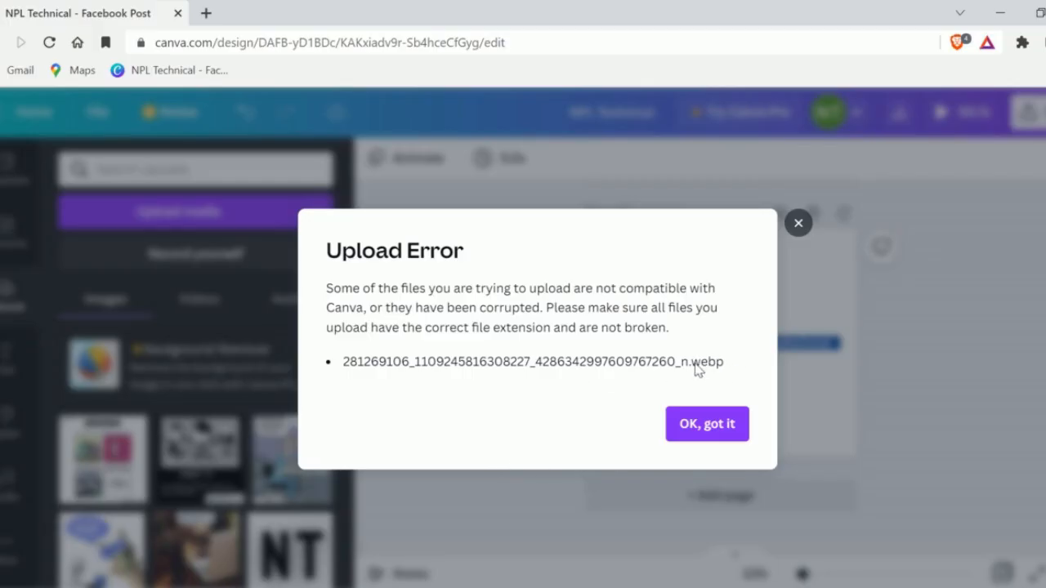
pyautogui.moveTo(727, 344)
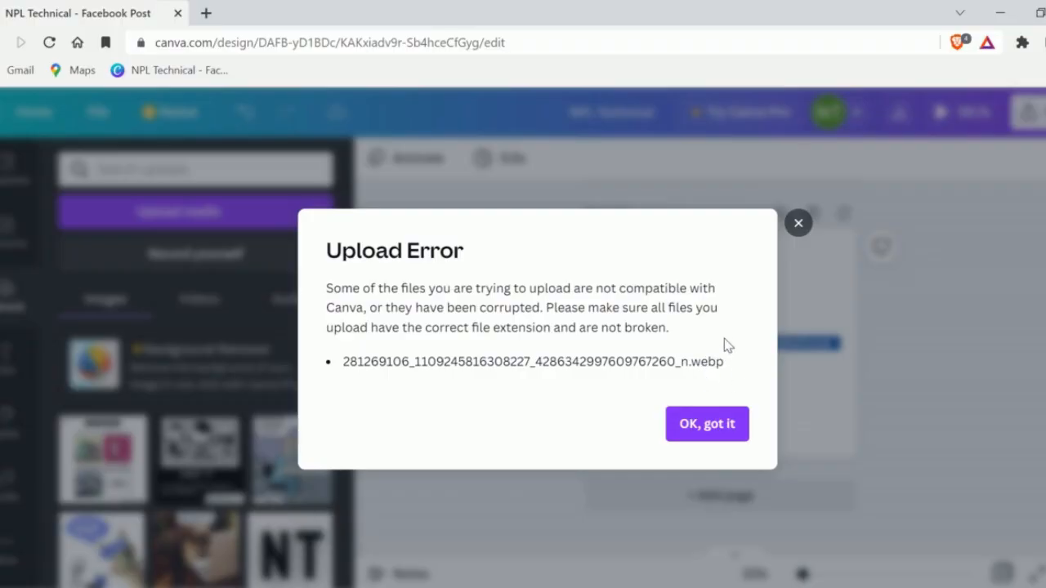
pyautogui.moveTo(602, 463)
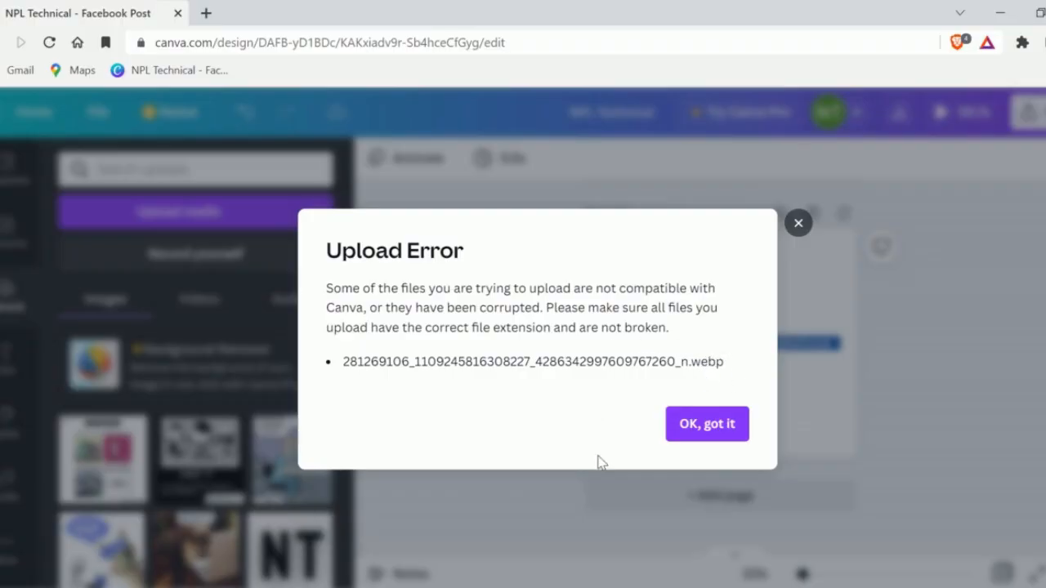
pyautogui.moveTo(620, 451)
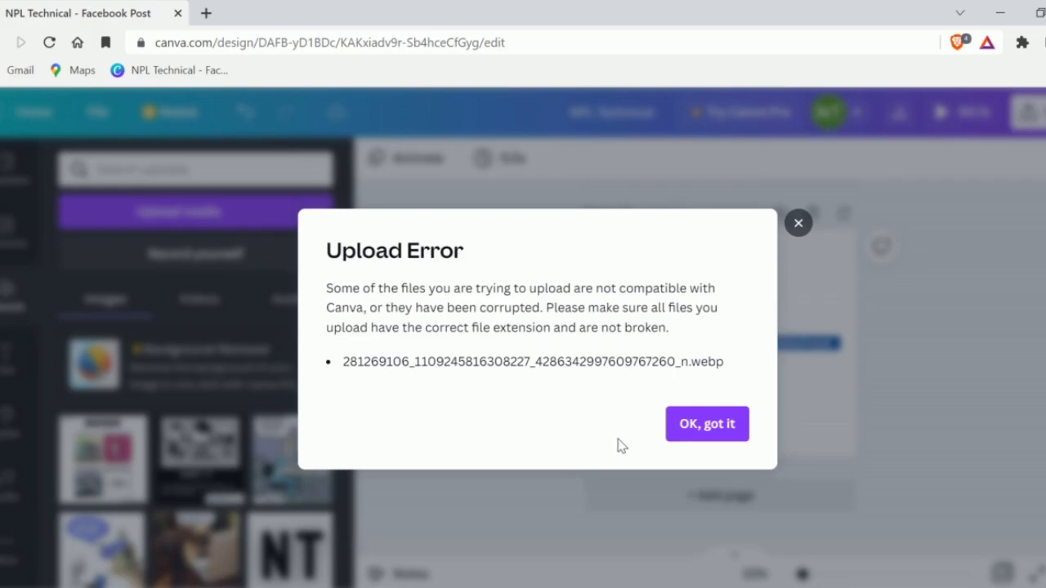
pyautogui.click(707, 424)
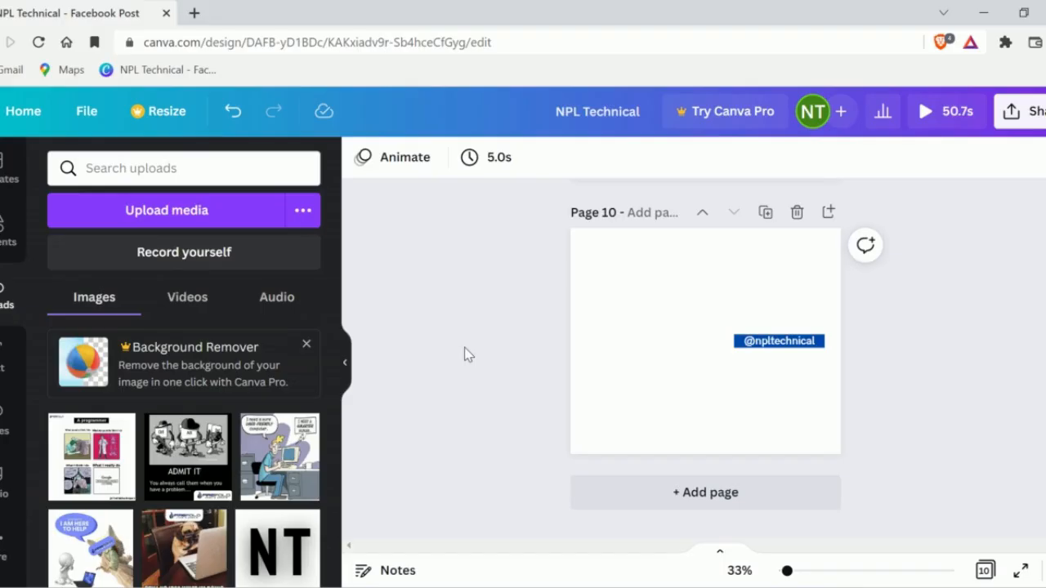
pyautogui.moveTo(195, 13)
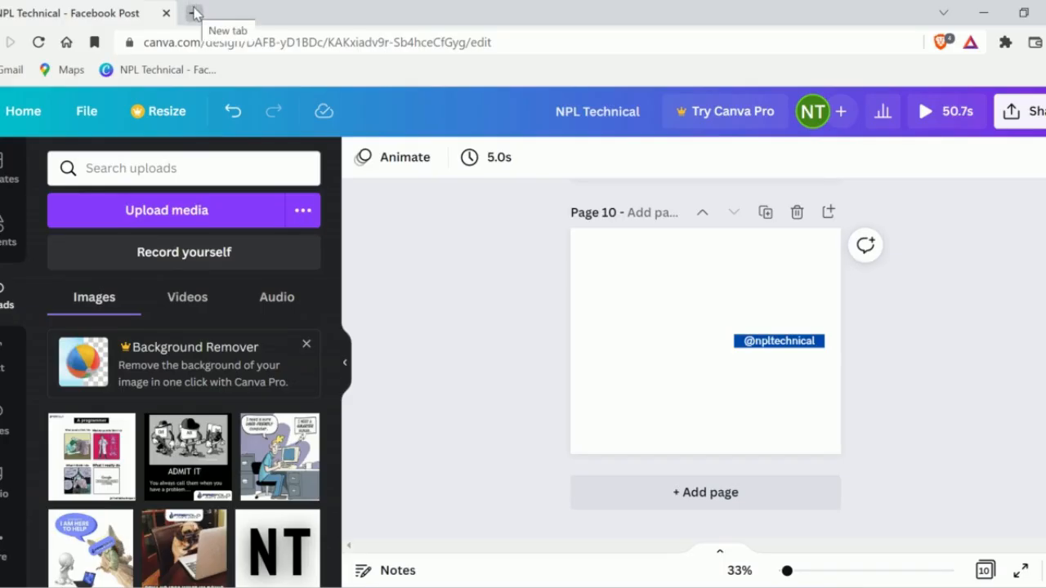
# - In a new tab on google.com, search for 'image converter to jpg'
pyautogui.click(195, 13)
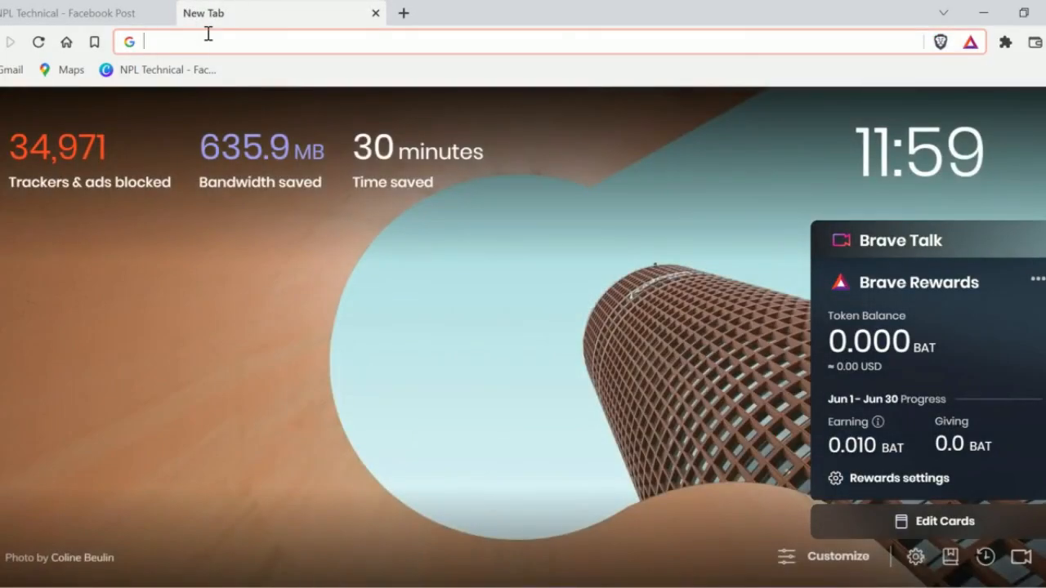
pyautogui.write('google.com')
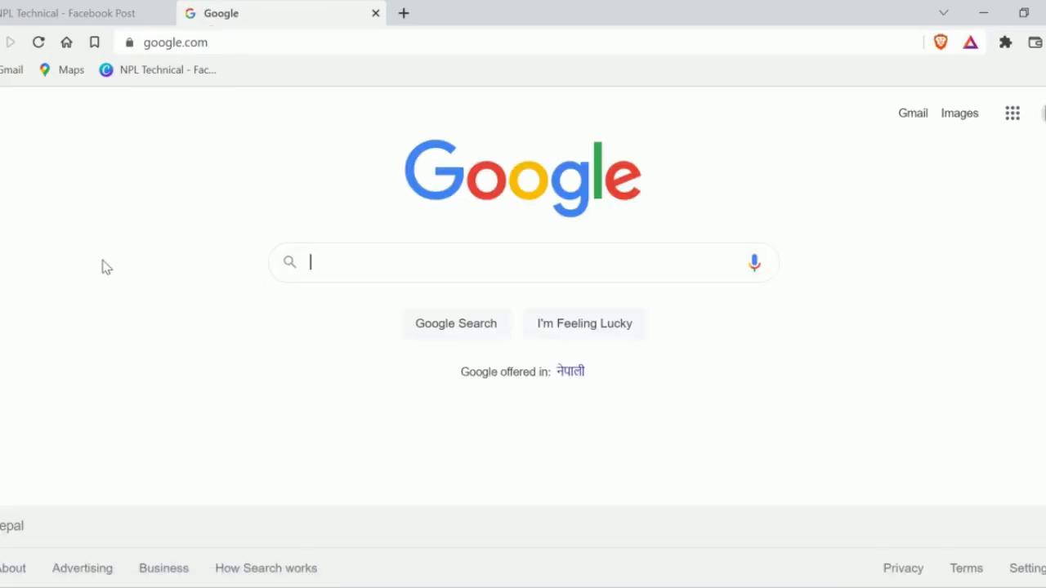
pyautogui.write('i')
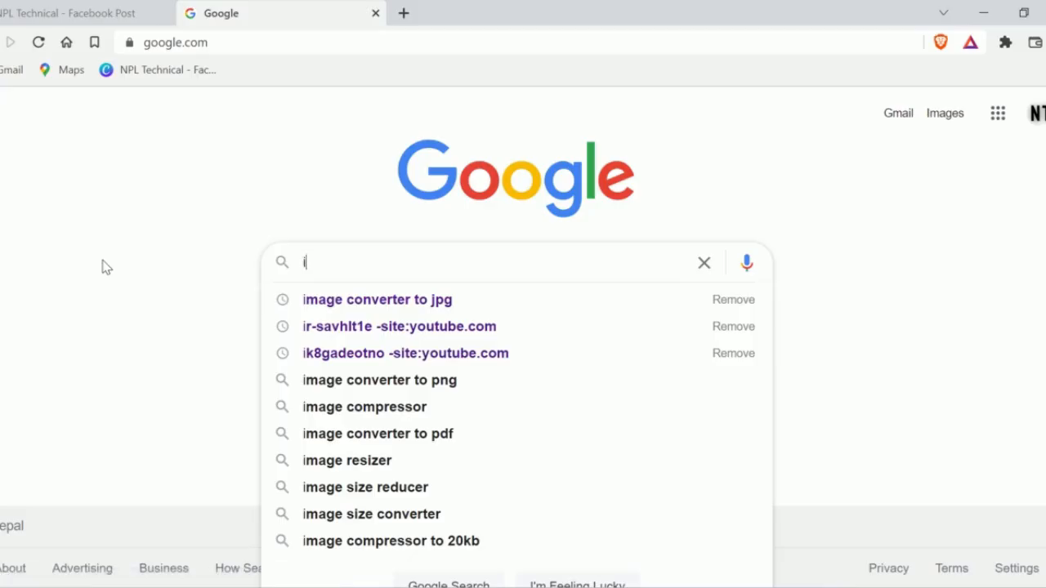
pyautogui.click(376, 299)
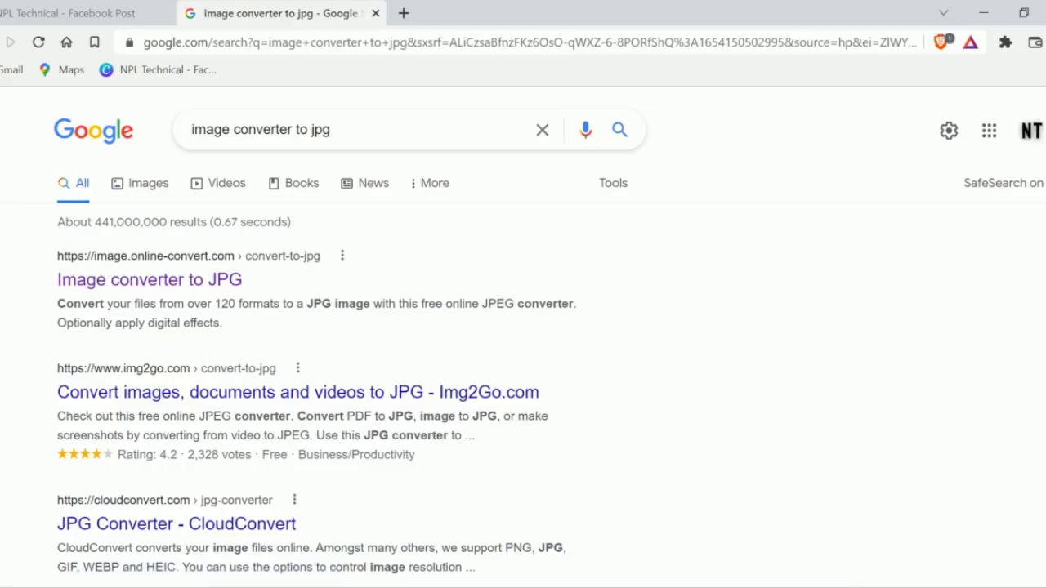
# - On Online-Convert's Image converter to JPG, upload the desktop webp meme and start the conversion
pyautogui.click(149, 279)
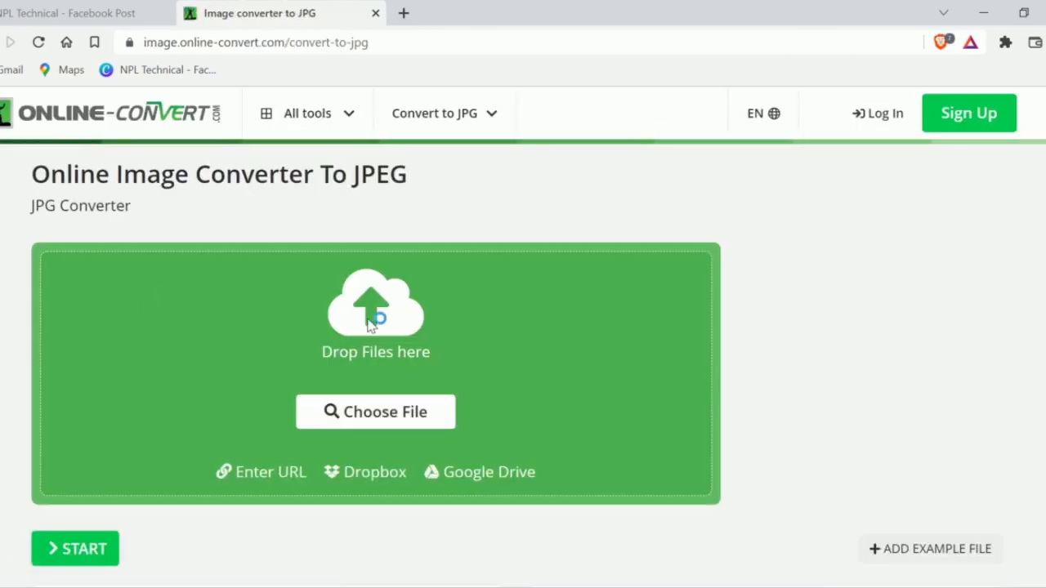
pyautogui.click(376, 412)
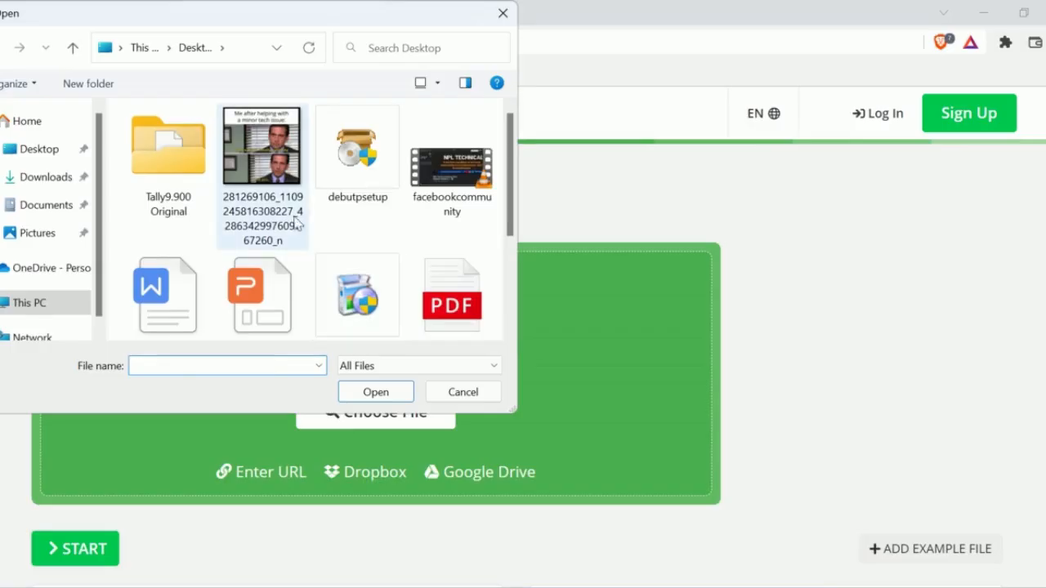
pyautogui.click(261, 145)
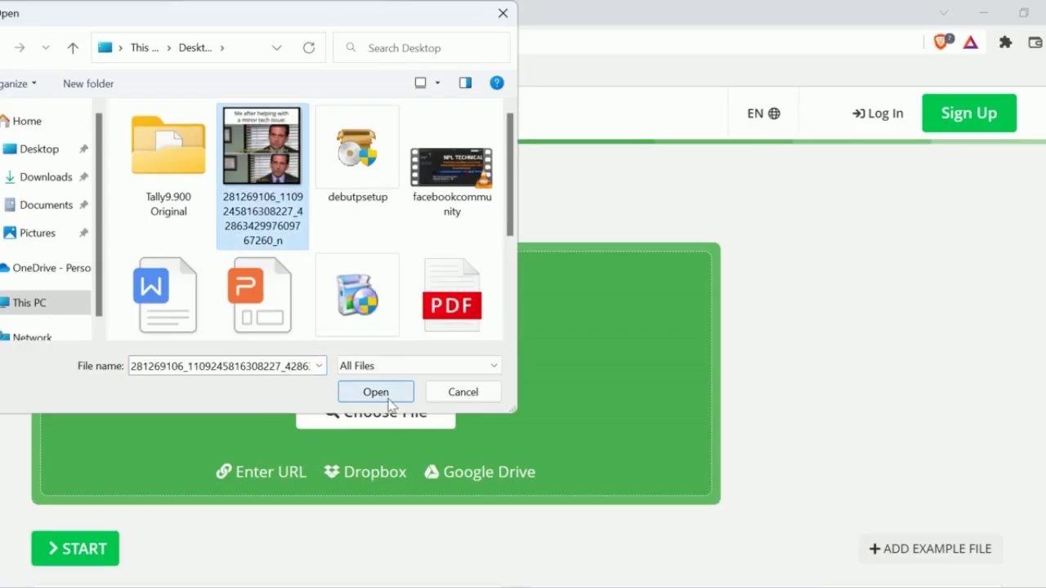
pyautogui.click(376, 392)
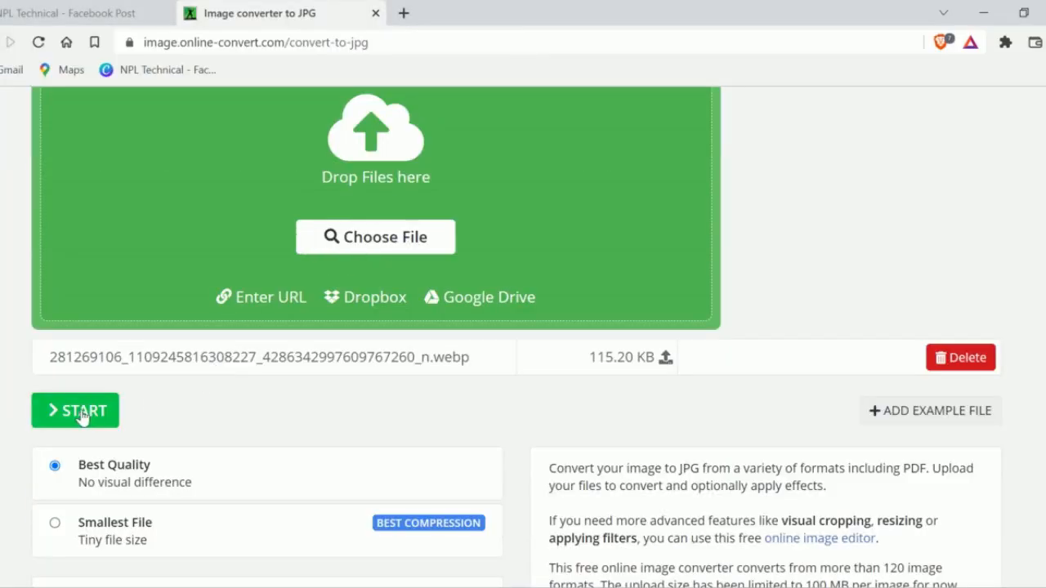
pyautogui.click(75, 410)
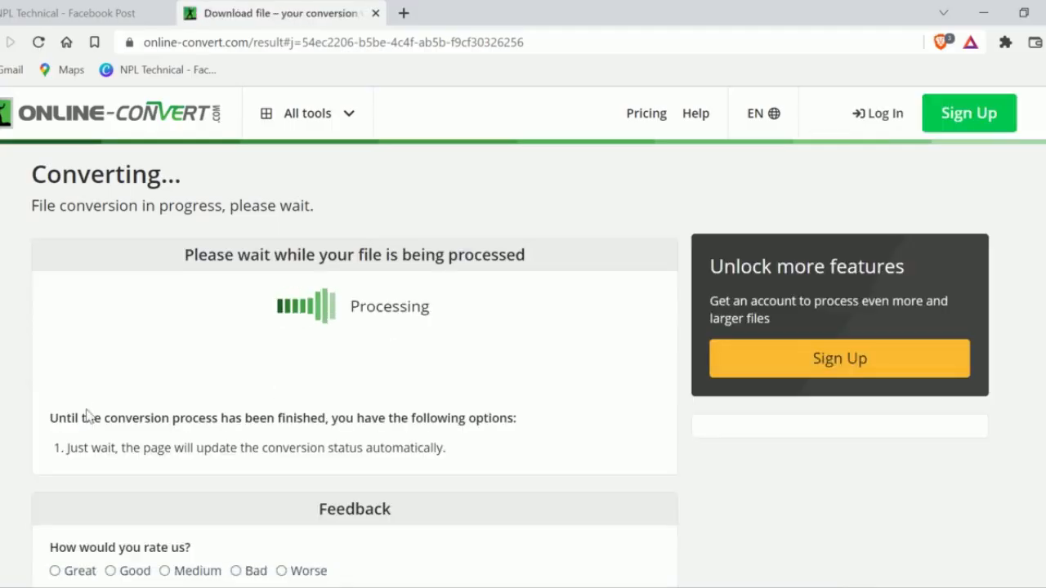
pyautogui.moveTo(129, 410)
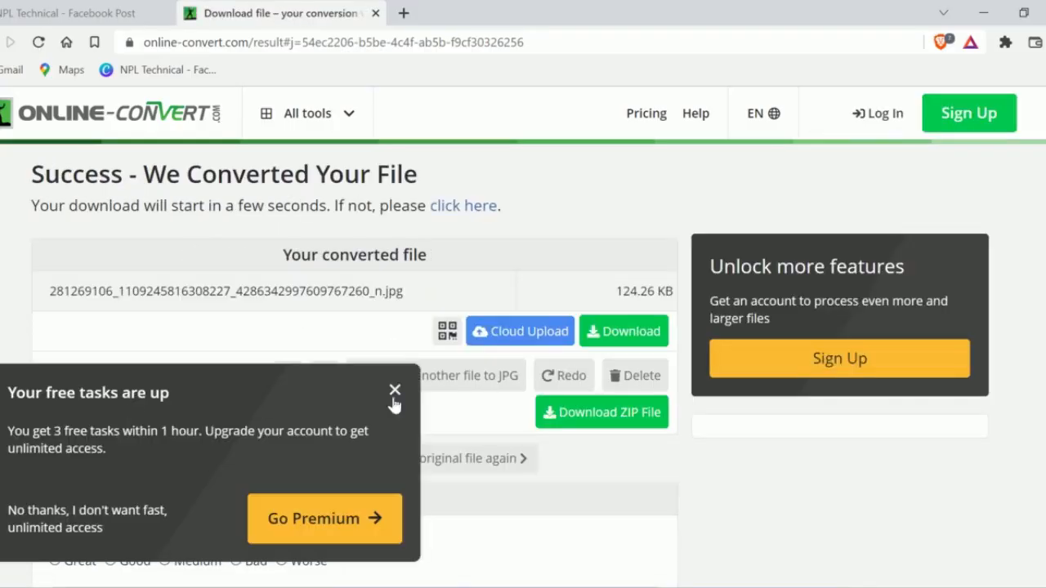
# - Dismiss the premium notice and download the converted JPG to the Desktop under a shorter name
pyautogui.click(396, 389)
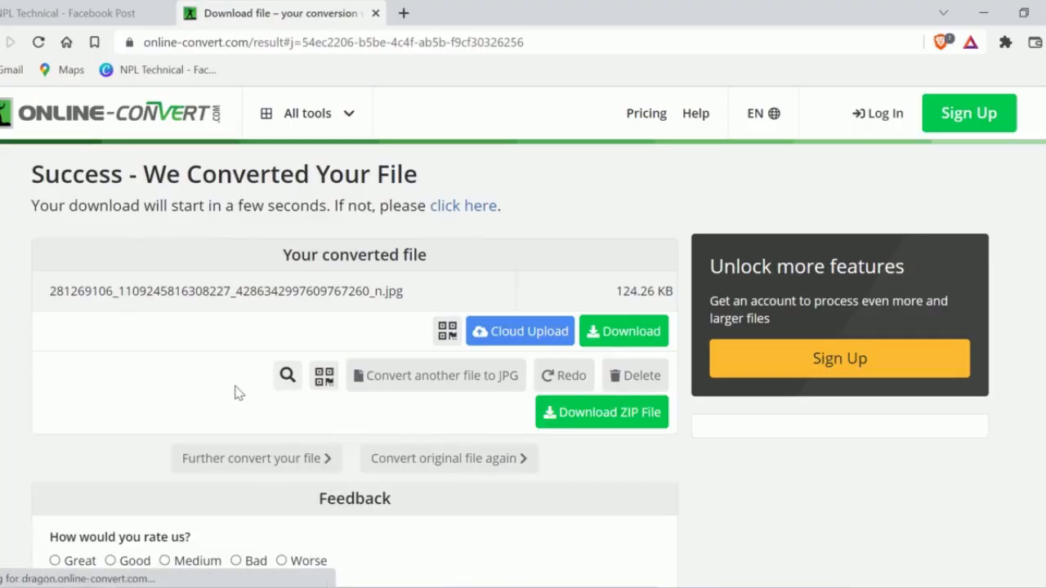
pyautogui.click(623, 330)
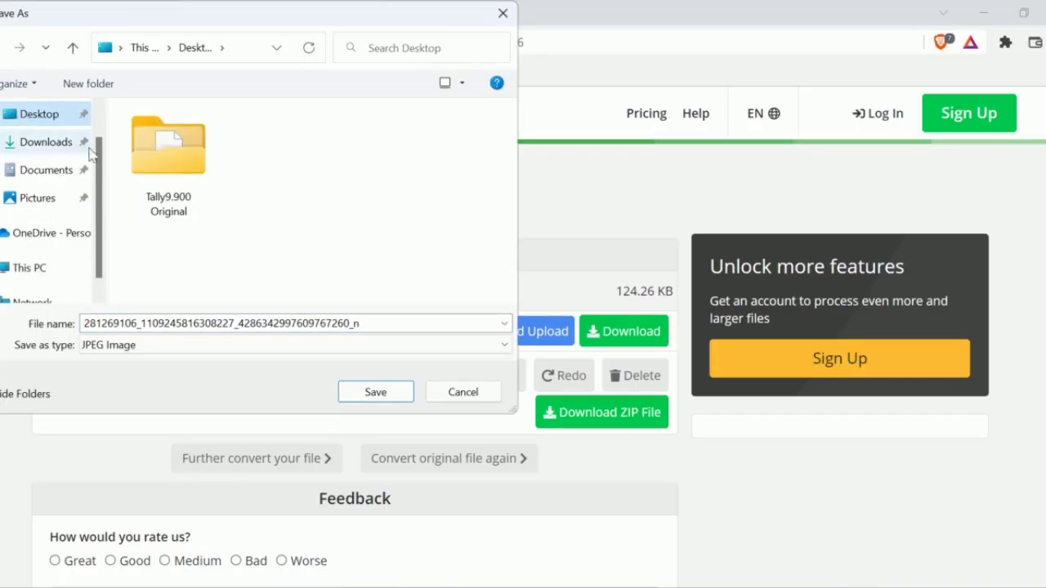
pyautogui.click(294, 324)
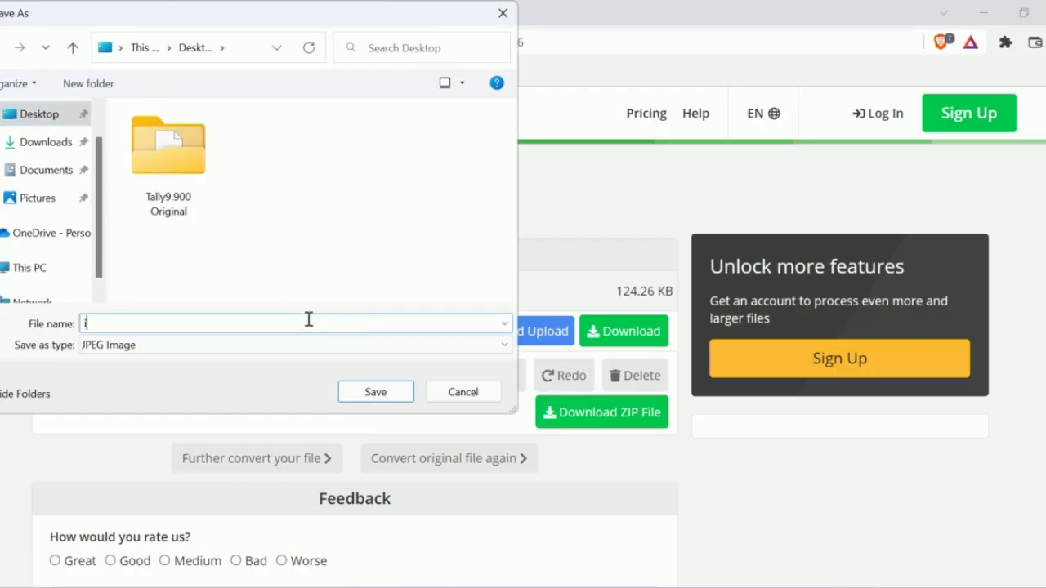
pyautogui.click(376, 393)
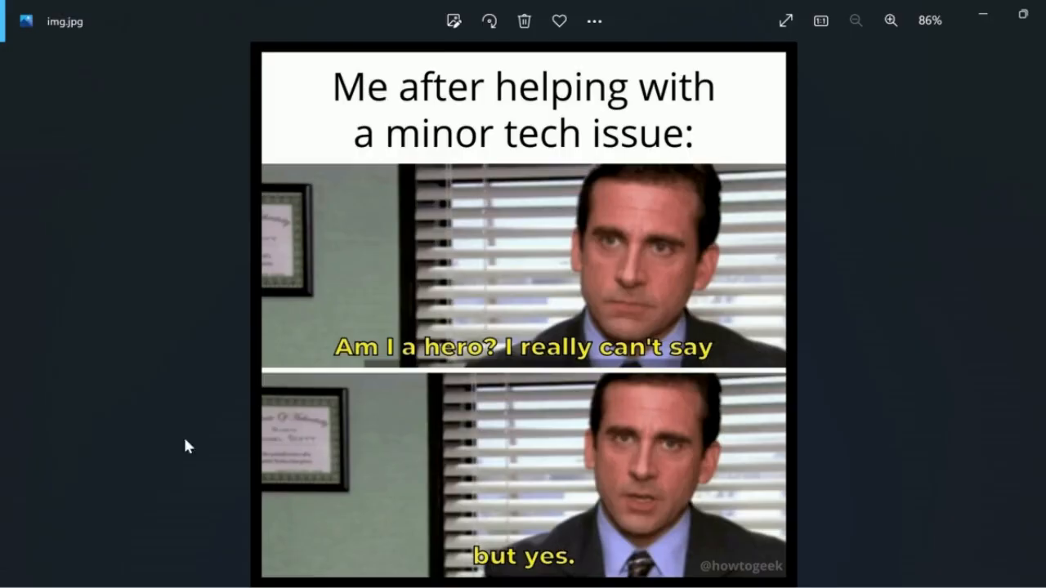
pyautogui.moveTo(248, 32)
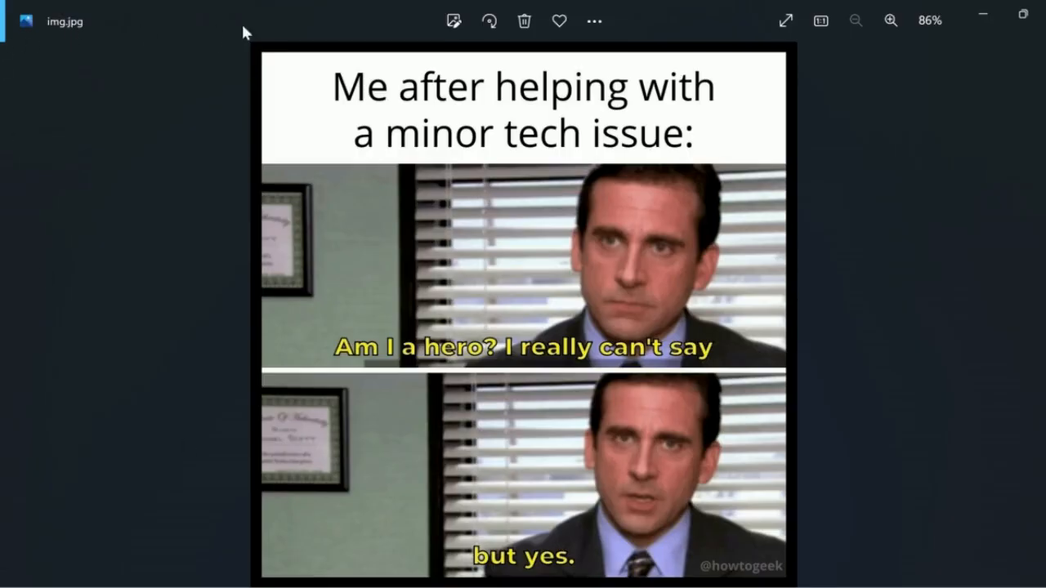
pyautogui.moveTo(79, 36)
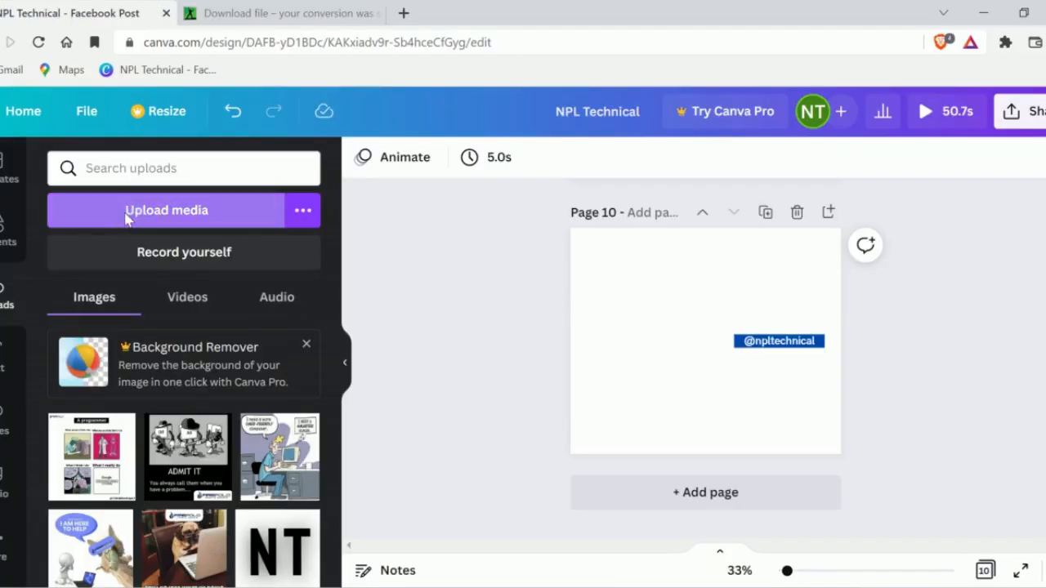
# - Upload the converted meme JPG, place it at page 10's top-left corner and enlarge it to fill the page
pyautogui.click(167, 209)
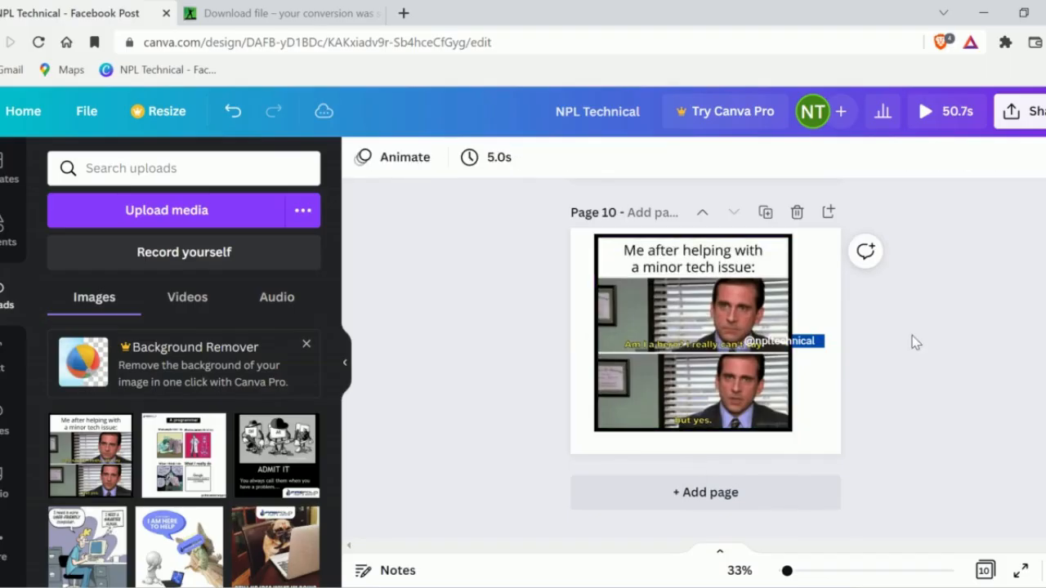
pyautogui.click(781, 342)
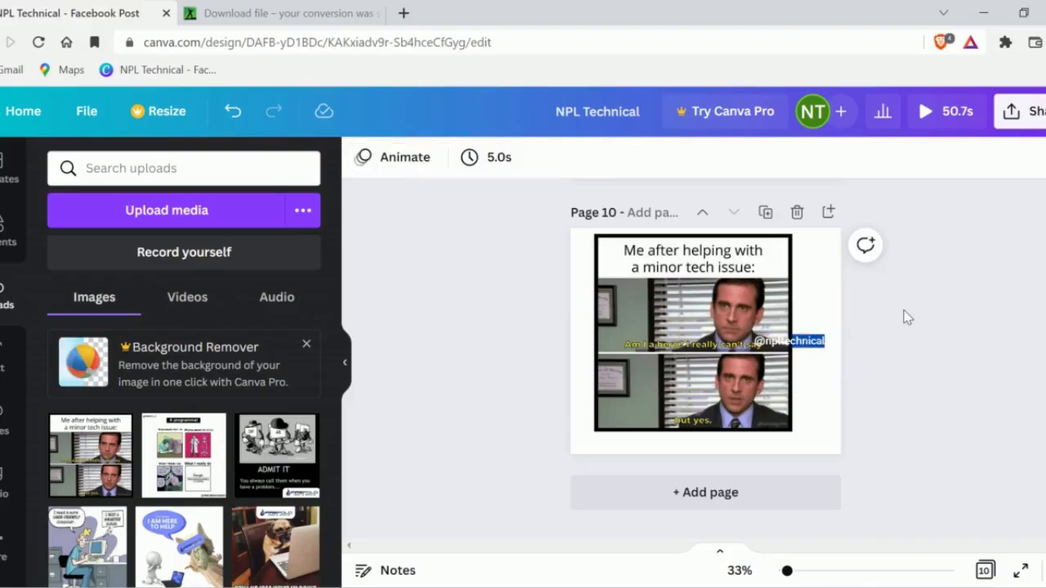
pyautogui.moveTo(519, 369)
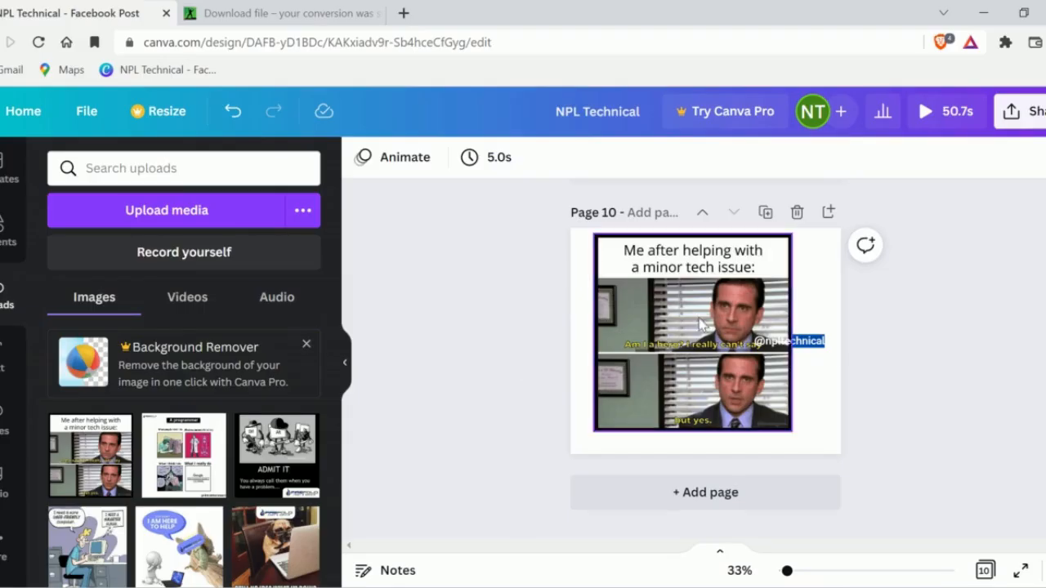
pyautogui.moveTo(693, 330); pyautogui.dragTo(662, 352)
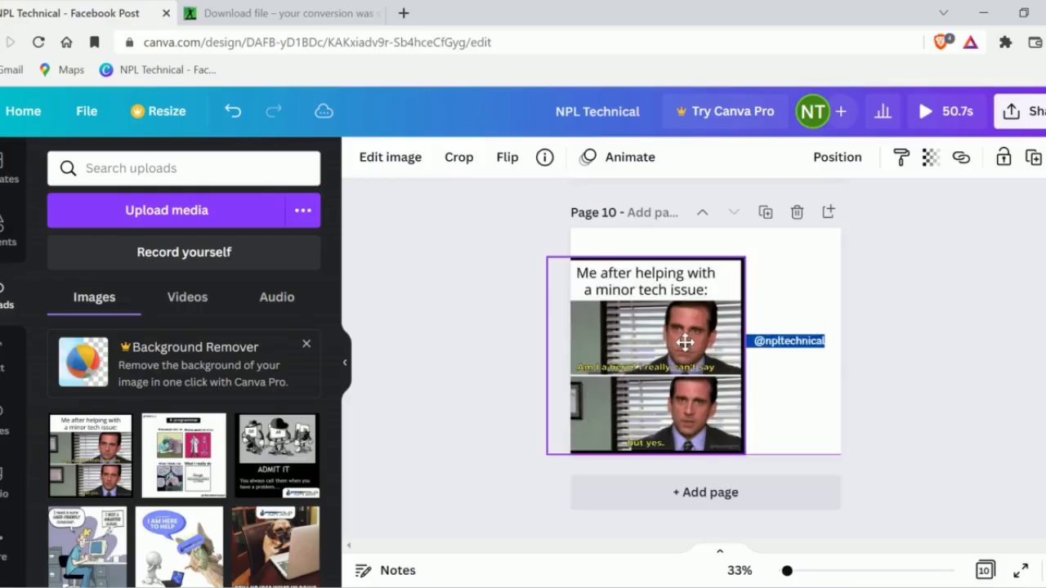
pyautogui.moveTo(657, 338); pyautogui.dragTo(693, 342)
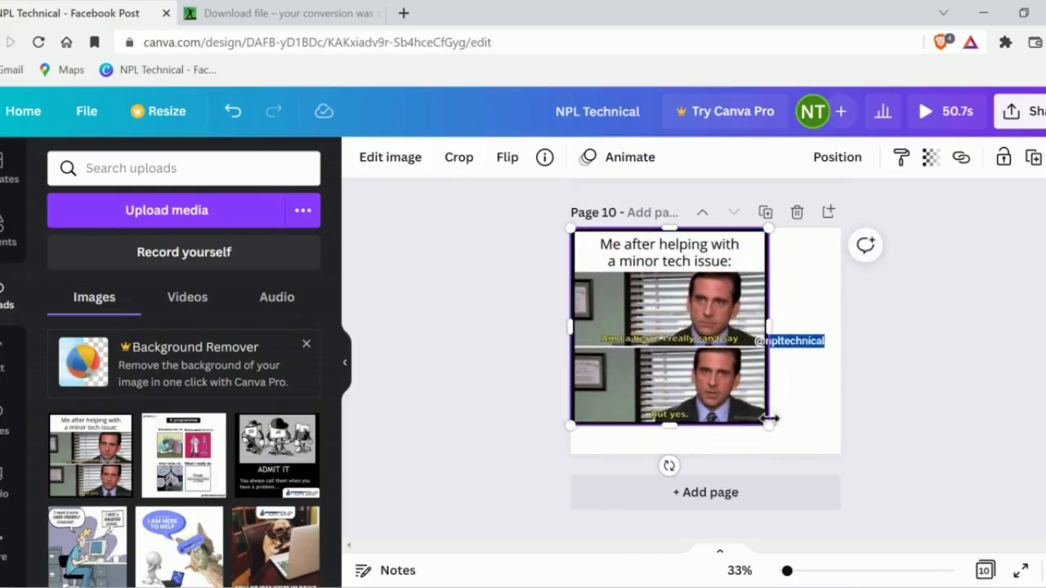
pyautogui.moveTo(769, 425); pyautogui.dragTo(842, 499)
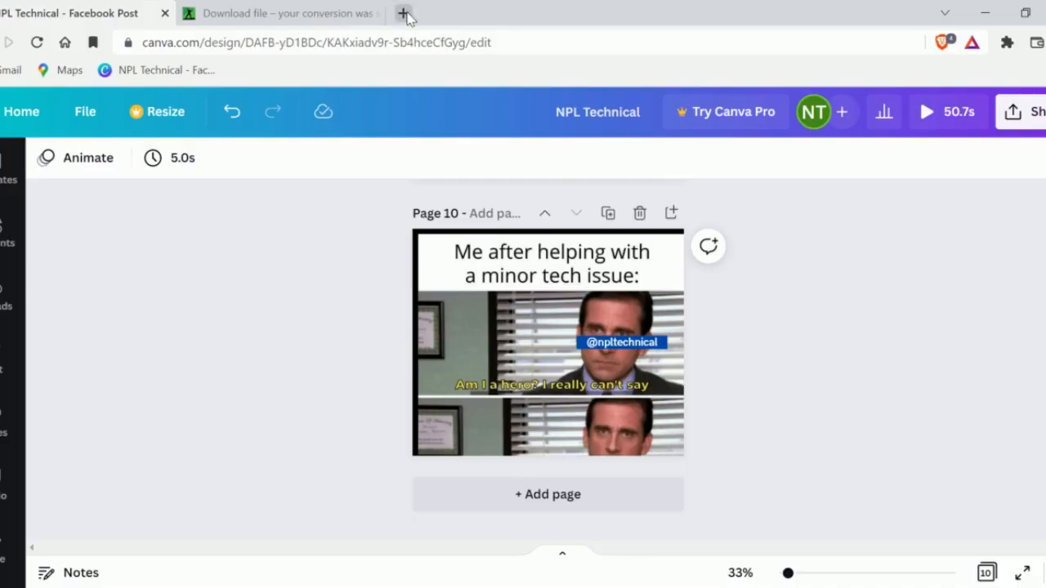
# - In a new tab, Google 'compress image online' and open the Compress JPEG Images Online site
pyautogui.click(406, 13)
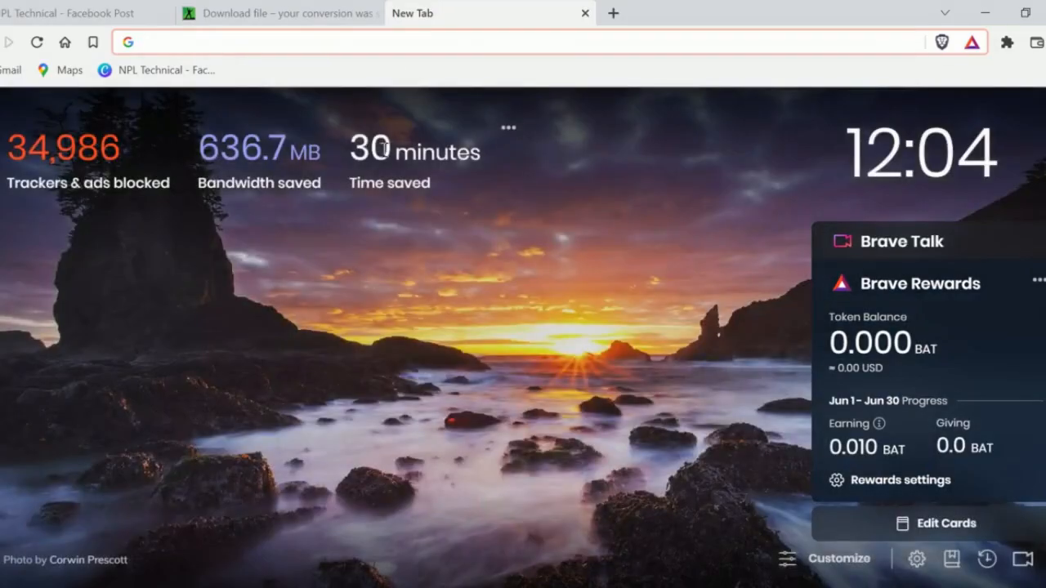
pyautogui.write('google.')
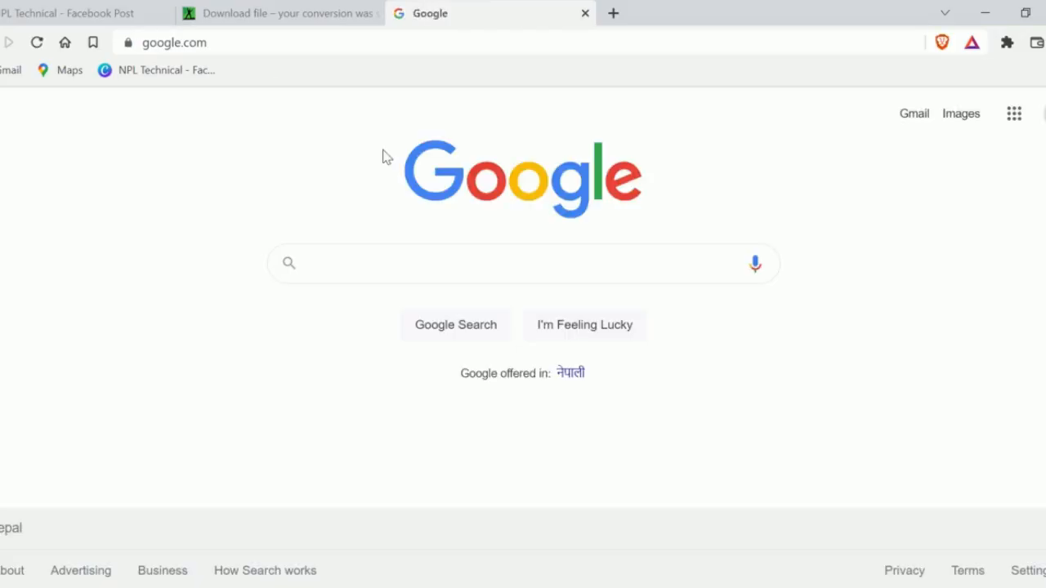
pyautogui.write('compre')
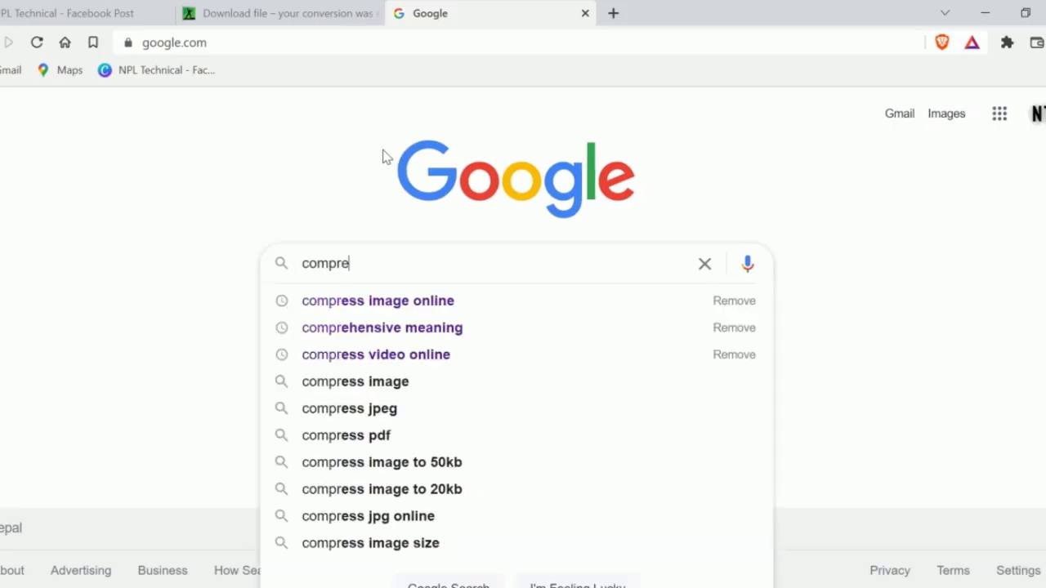
pyautogui.click(378, 300)
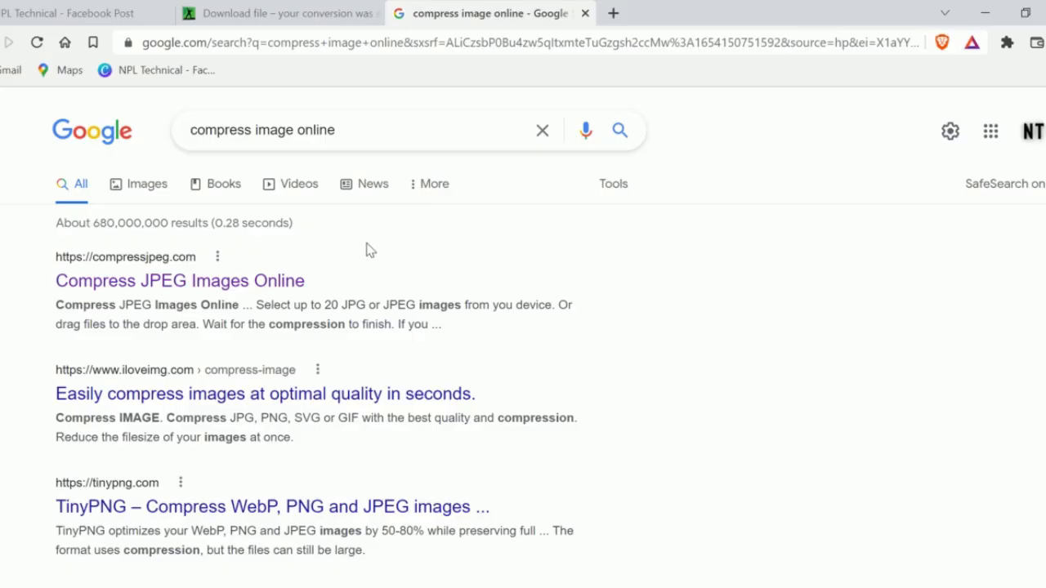
pyautogui.click(180, 281)
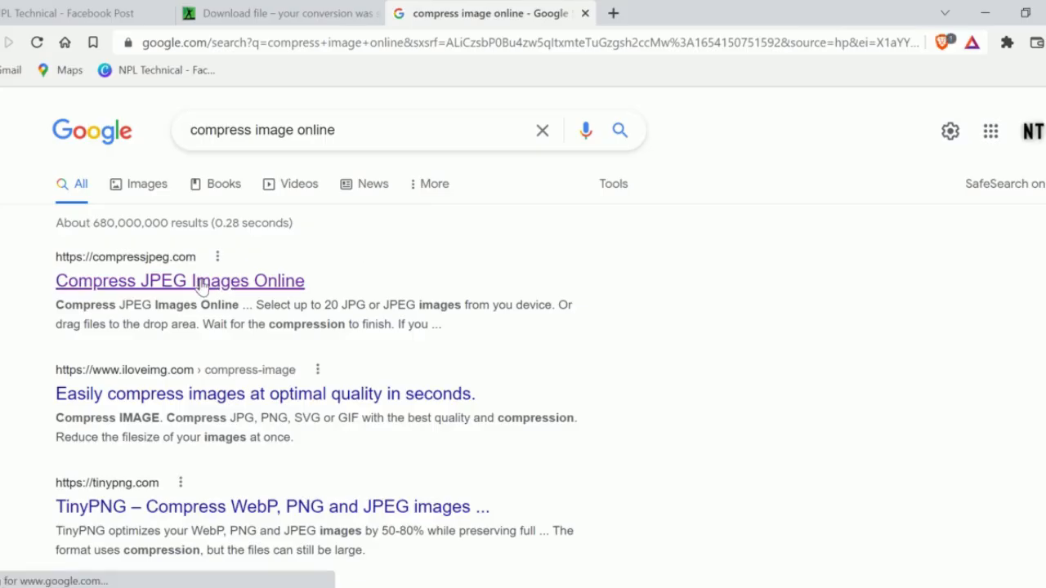
pyautogui.click(180, 281)
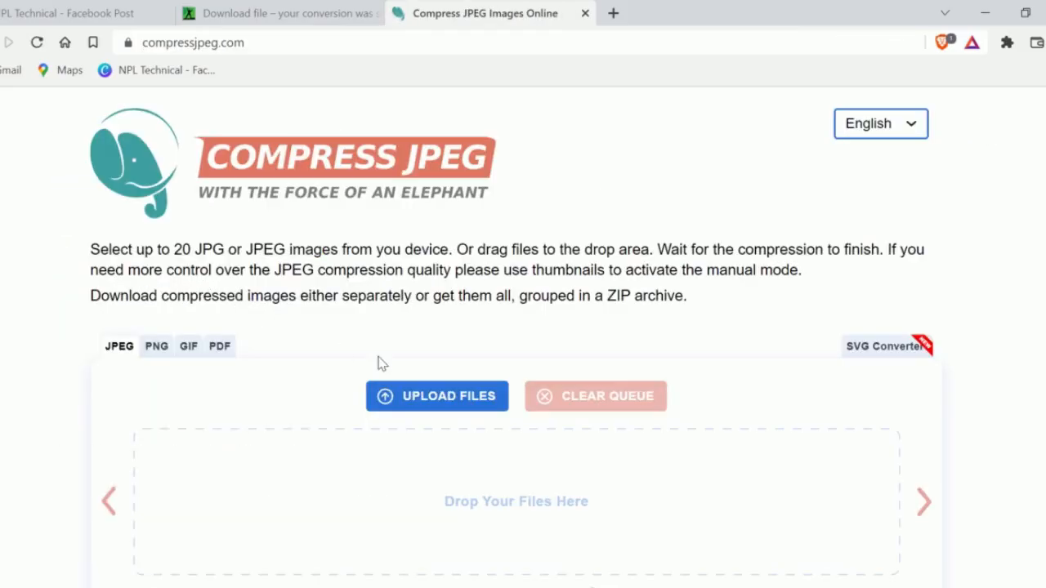
# - Upload the img meme file from the Desktop to CompressJPEG for compression
pyautogui.click(436, 396)
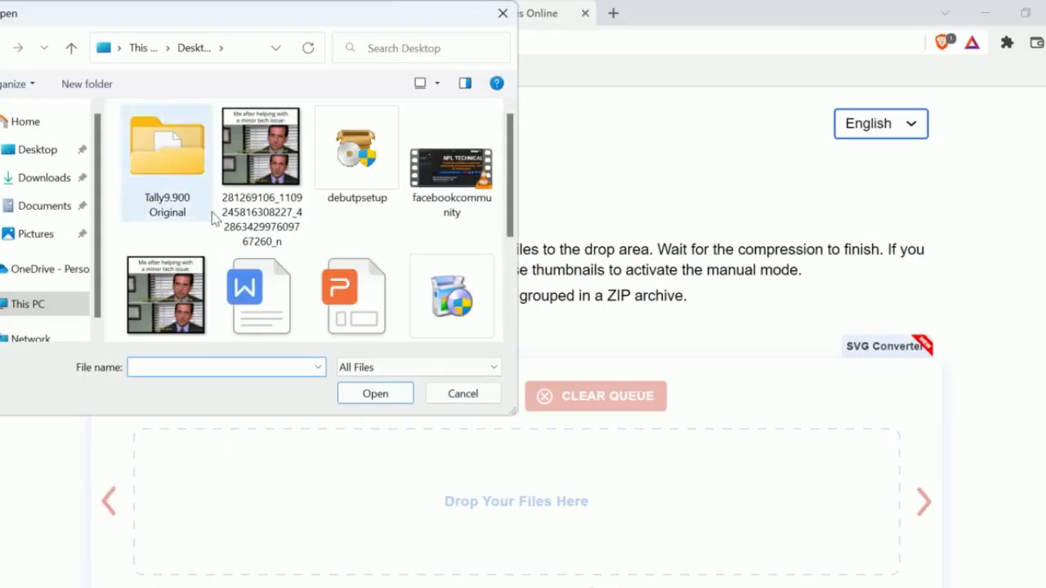
pyautogui.click(261, 145)
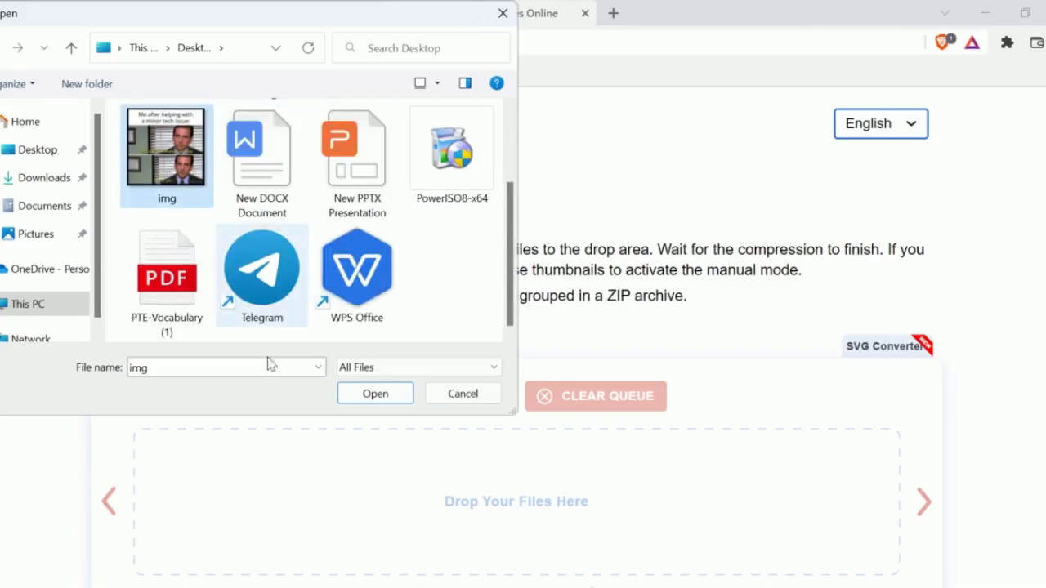
pyautogui.click(376, 392)
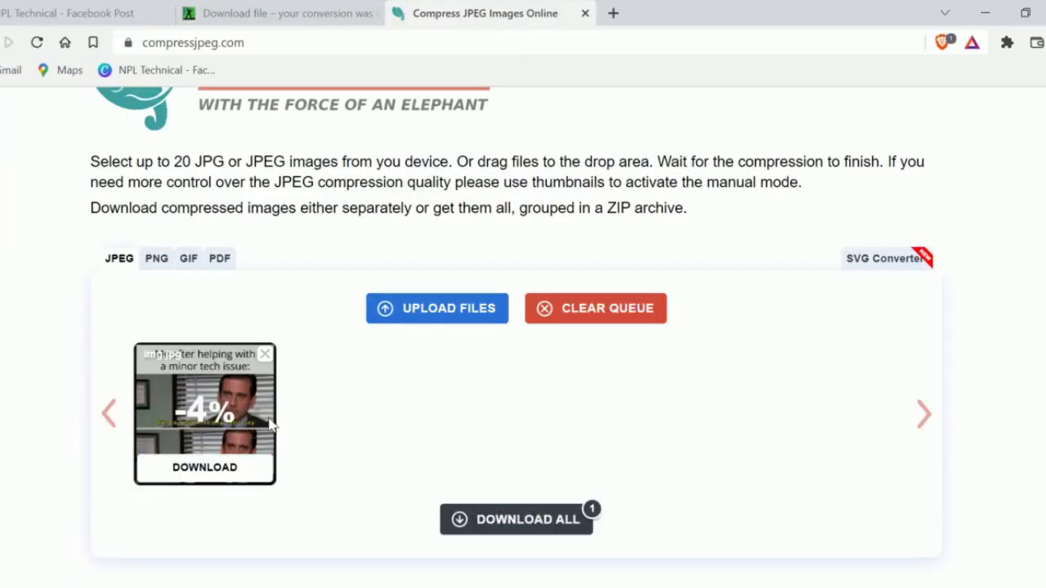
# - Download the compressed image to the Desktop as compressimg.jpg
pyautogui.click(204, 468)
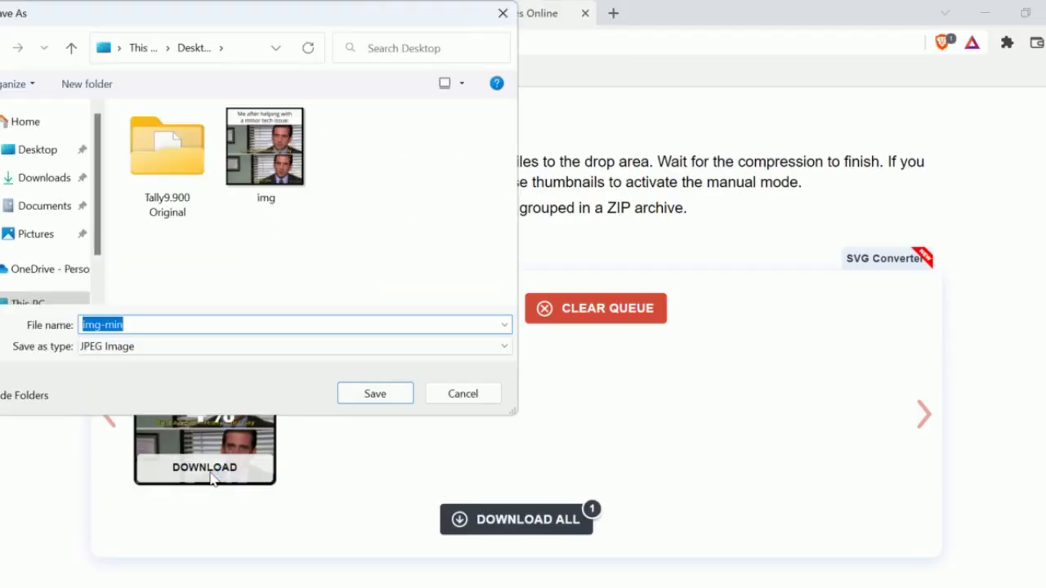
pyautogui.write('compressim')
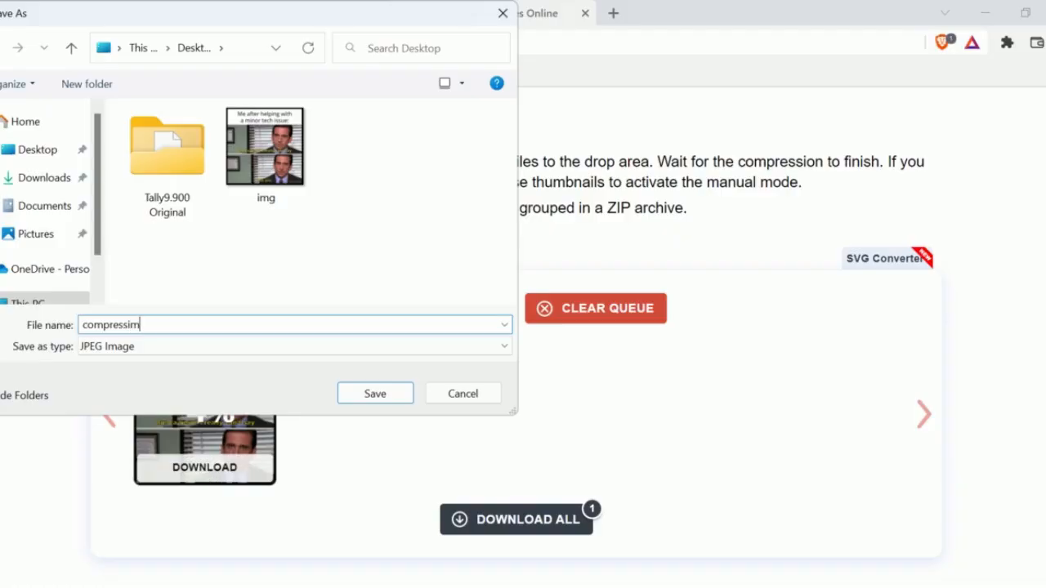
pyautogui.click(376, 393)
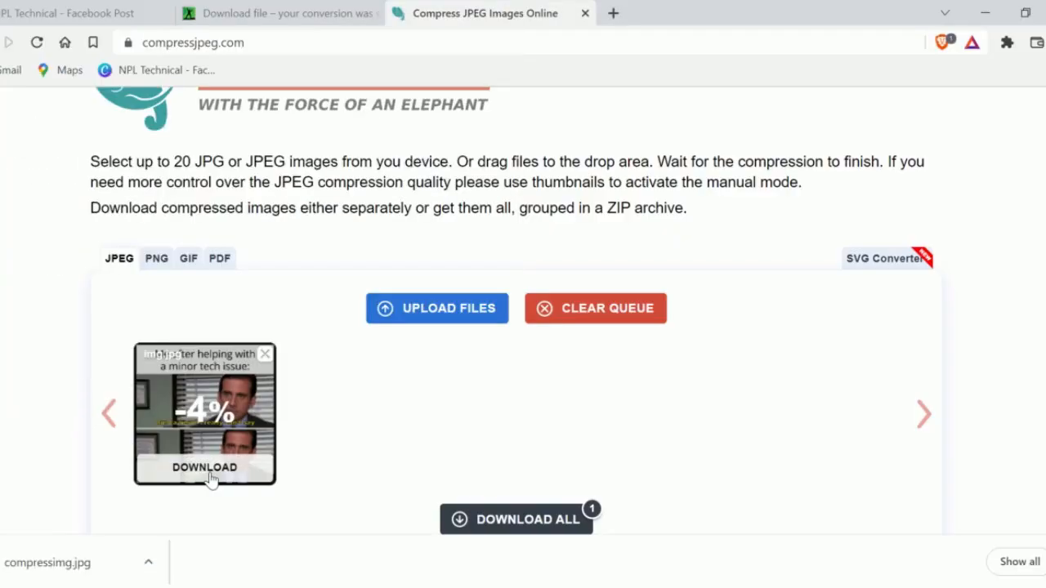
pyautogui.click(205, 467)
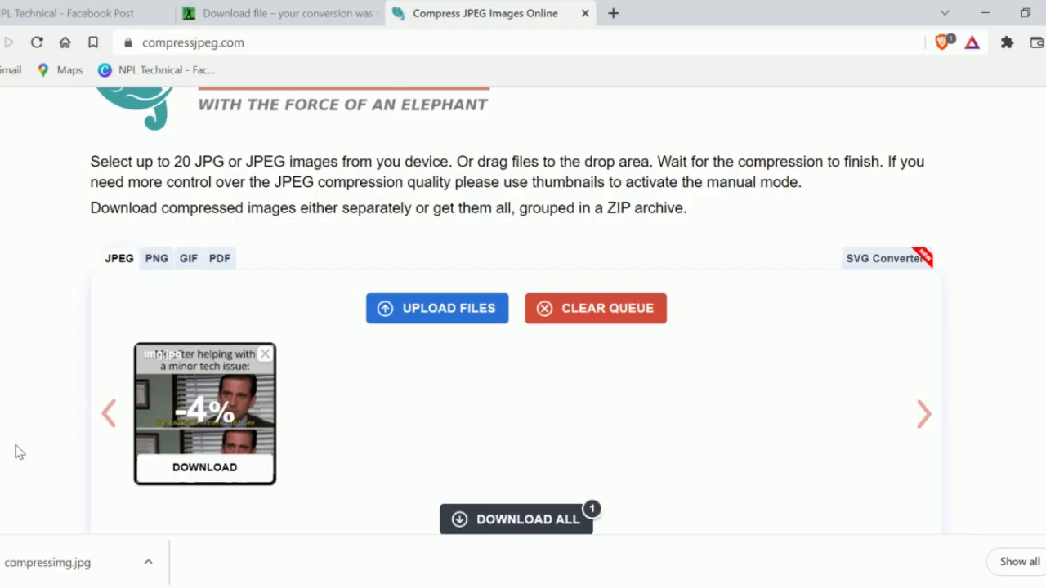
pyautogui.moveTo(441, 478)
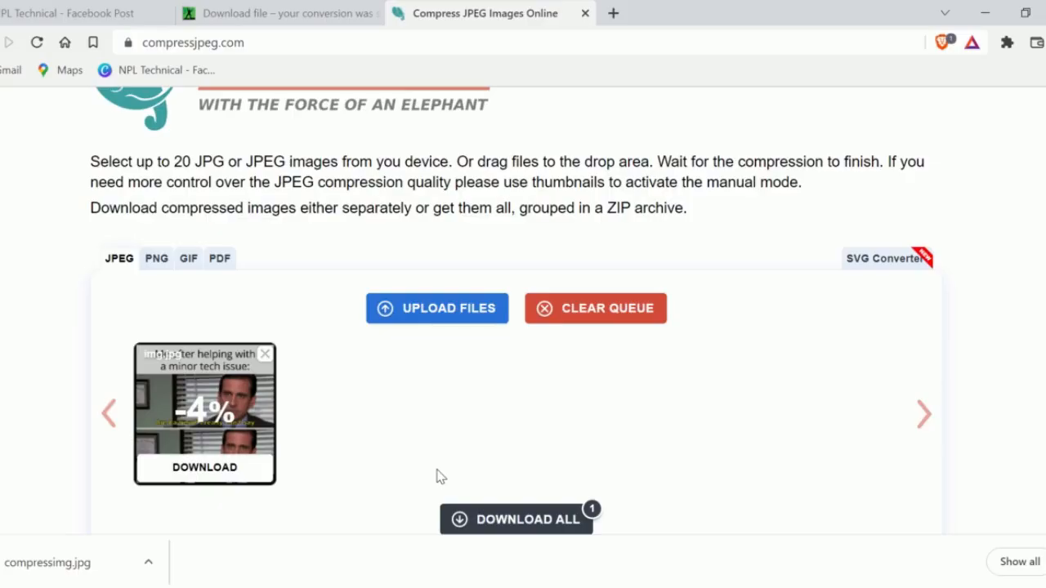
pyautogui.moveTo(516, 478)
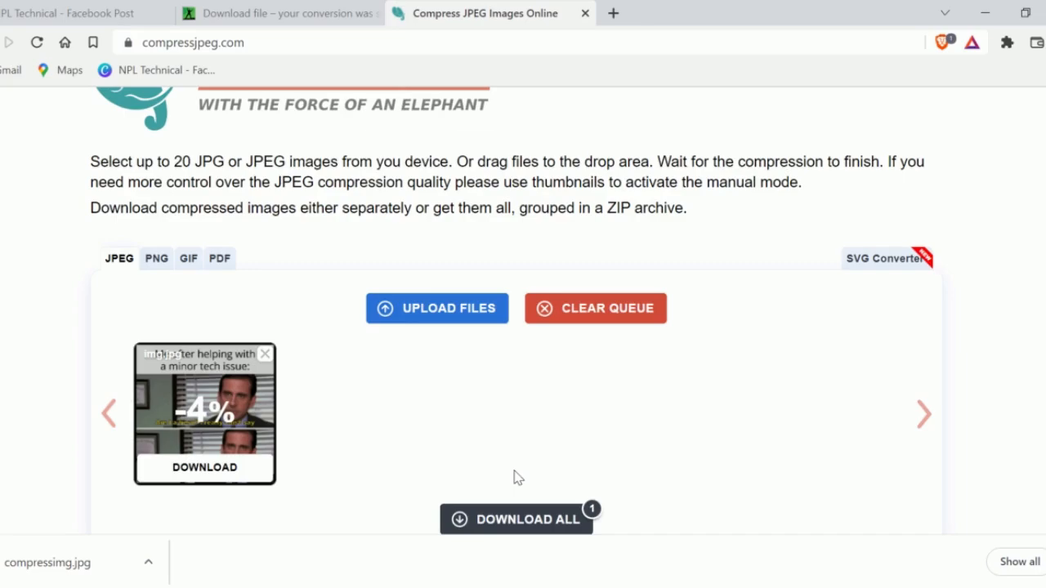
pyautogui.moveTo(587, 466)
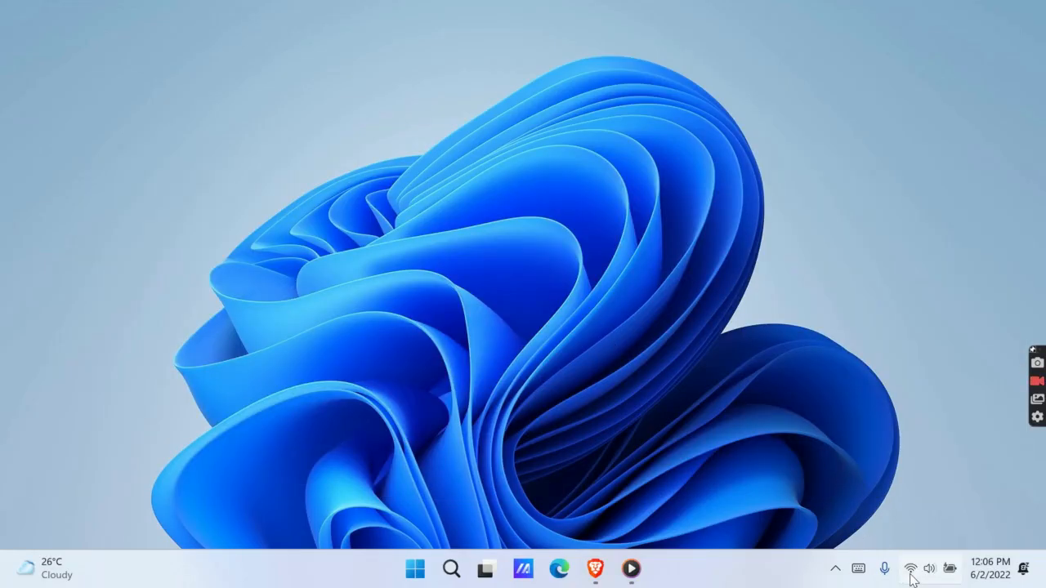
pyautogui.click(910, 569)
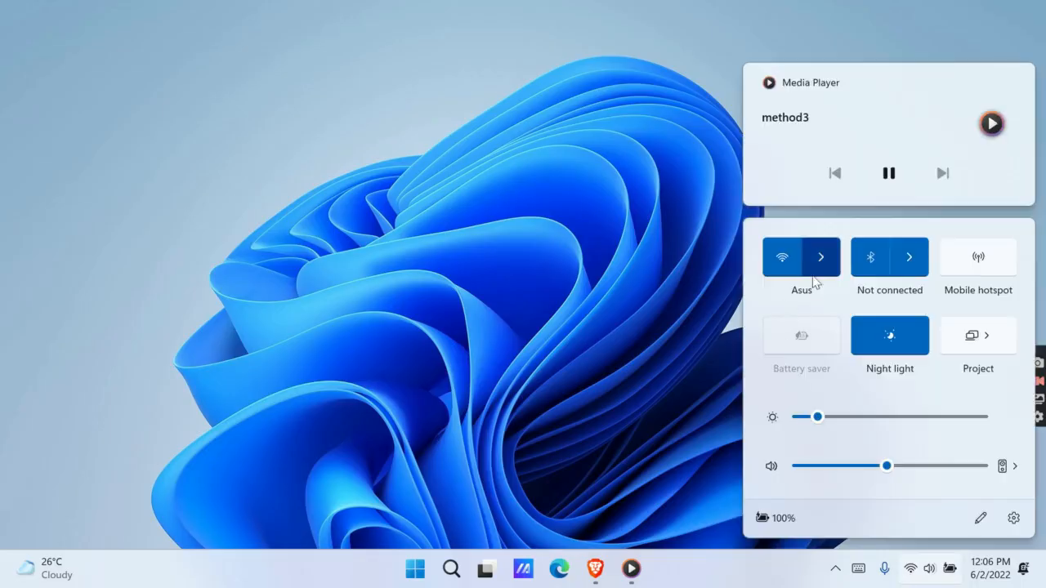
pyautogui.click(821, 256)
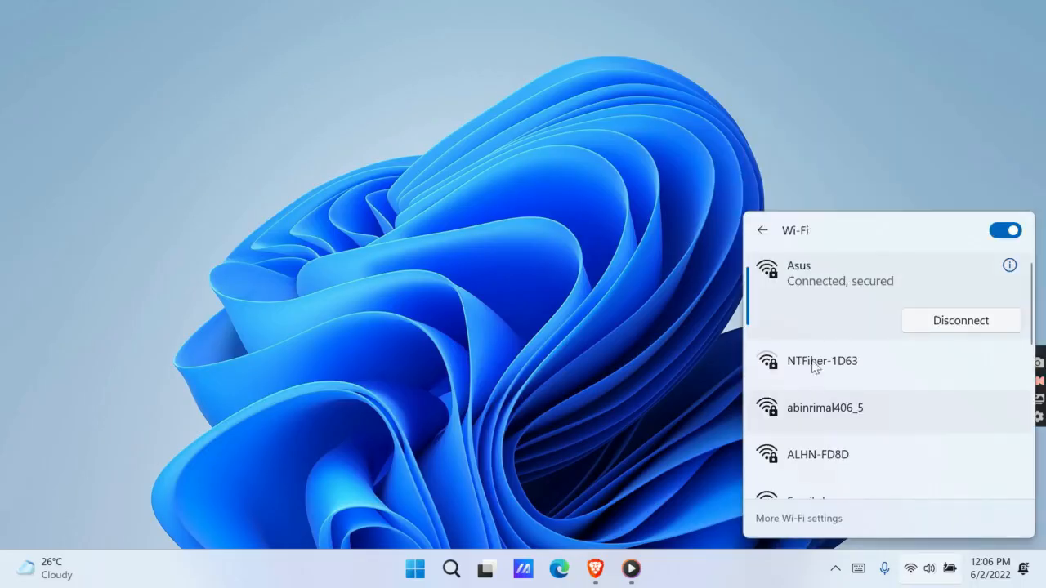
pyautogui.moveTo(825, 302)
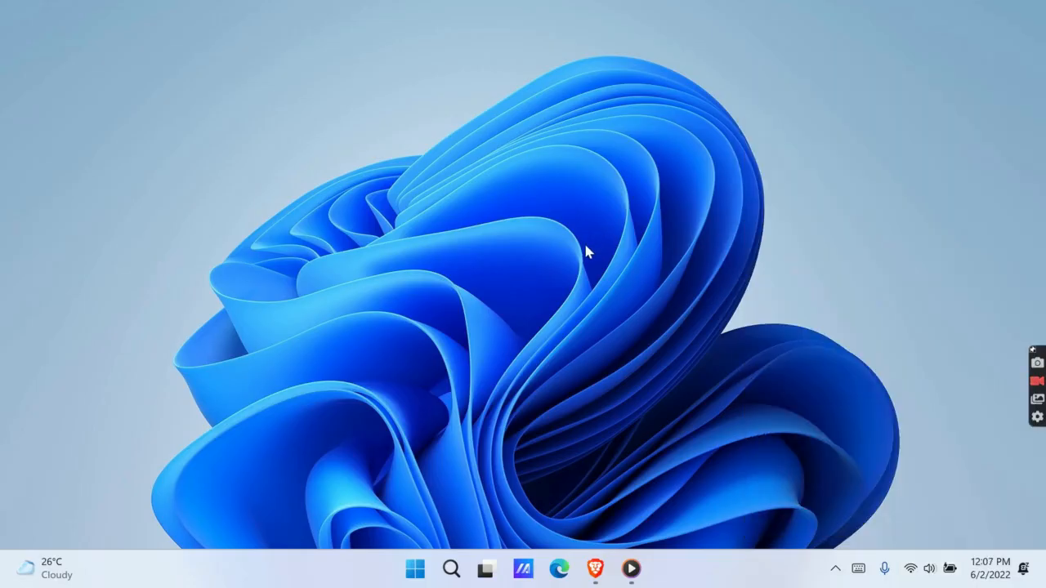
pyautogui.moveTo(654, 253)
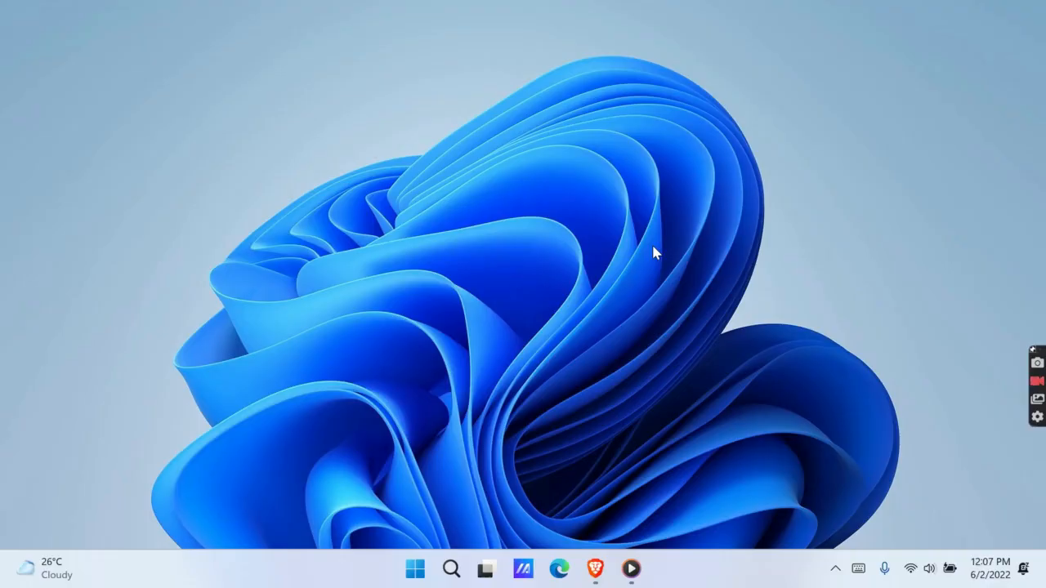
pyautogui.moveTo(985, 351)
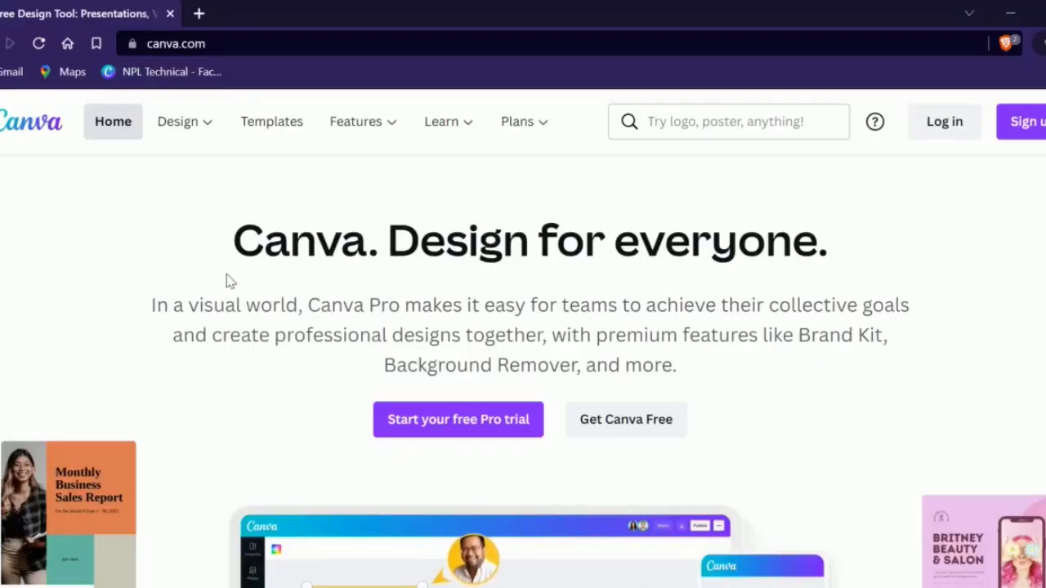
# - Sign in to Canva by email, entering the account address and password
pyautogui.click(945, 121)
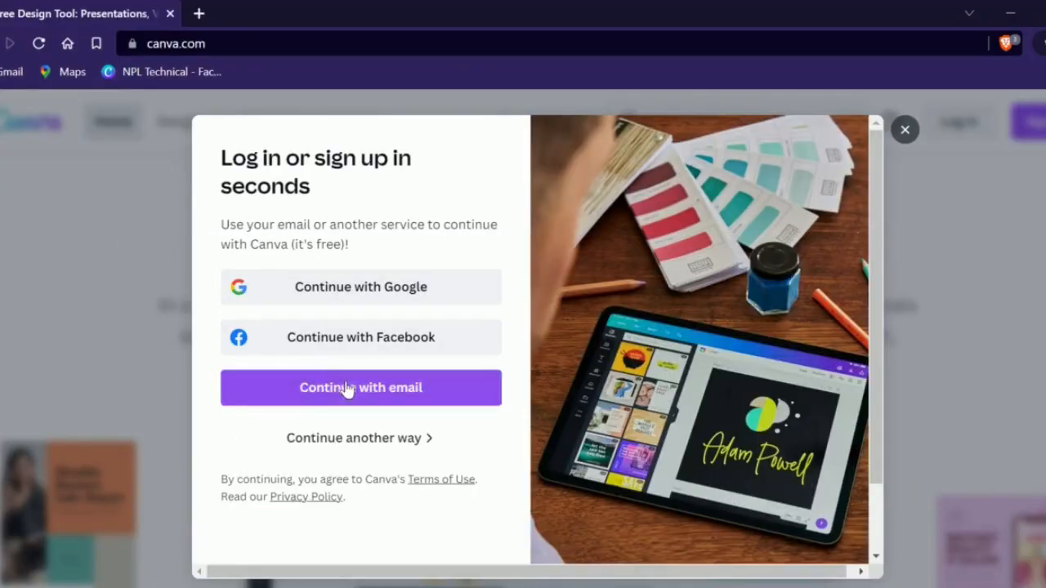
pyautogui.click(359, 387)
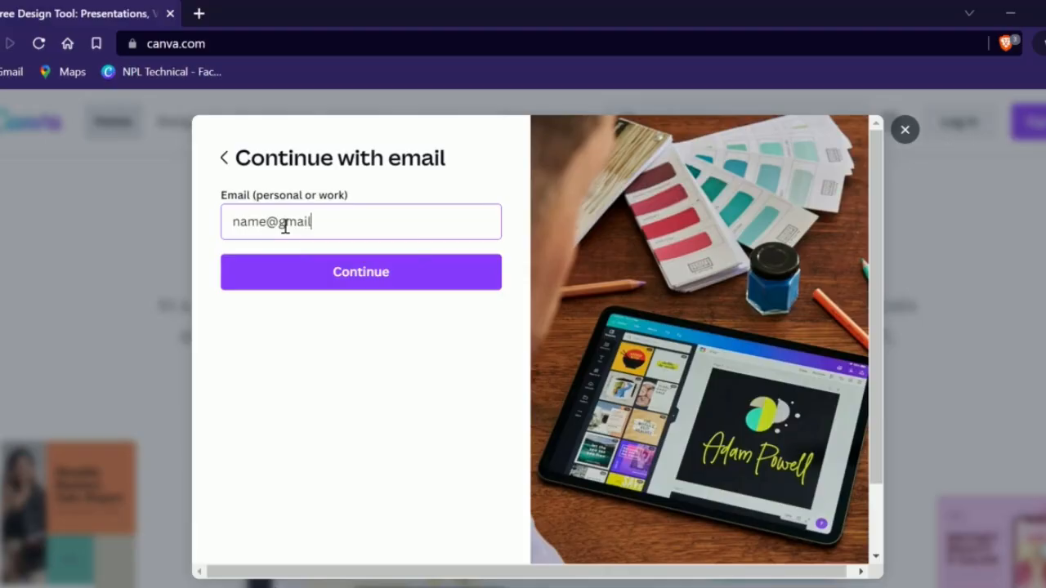
pyautogui.write('.com')
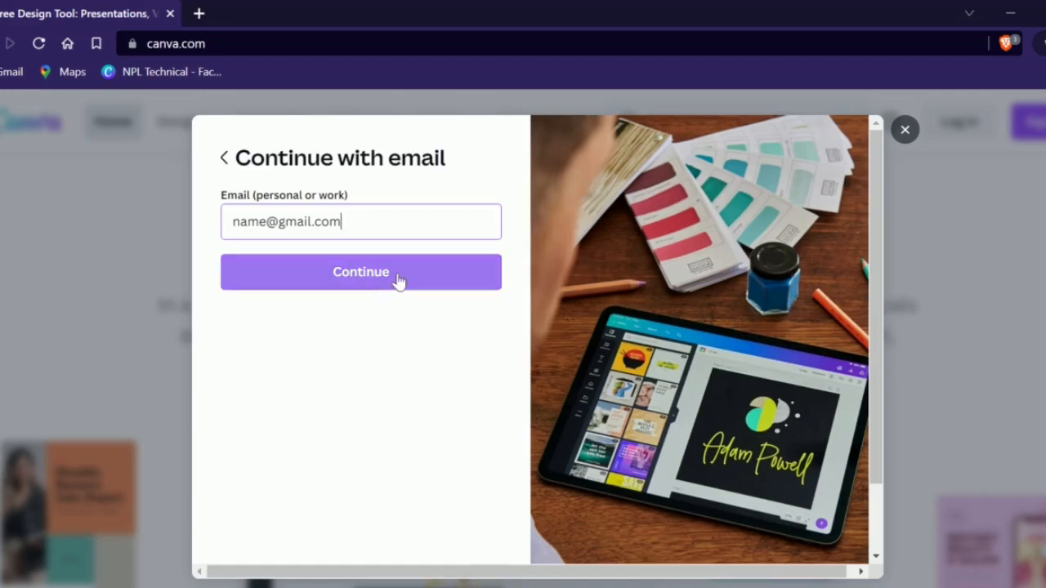
pyautogui.click(359, 271)
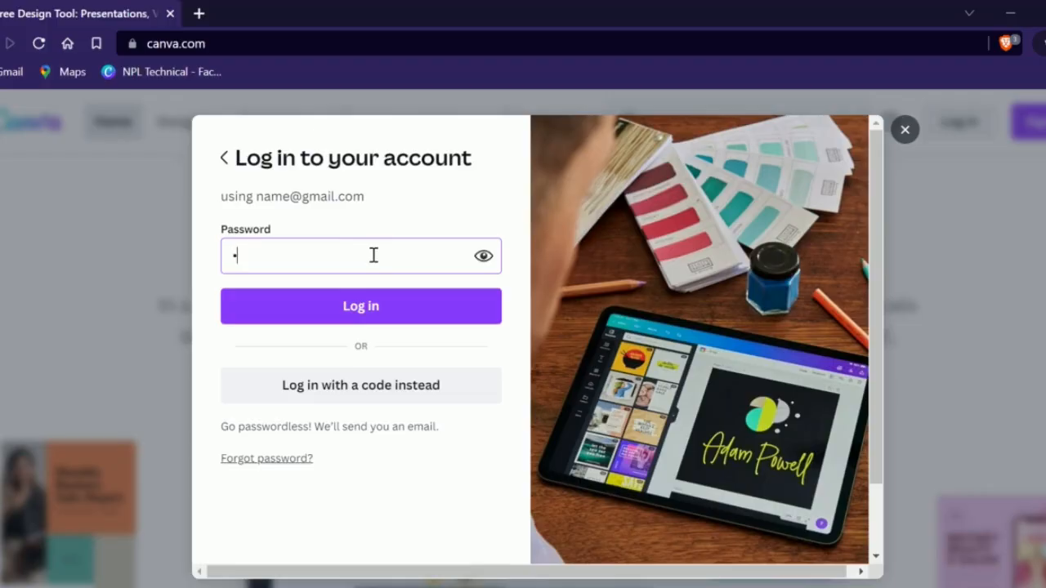
pyautogui.write('••••••')
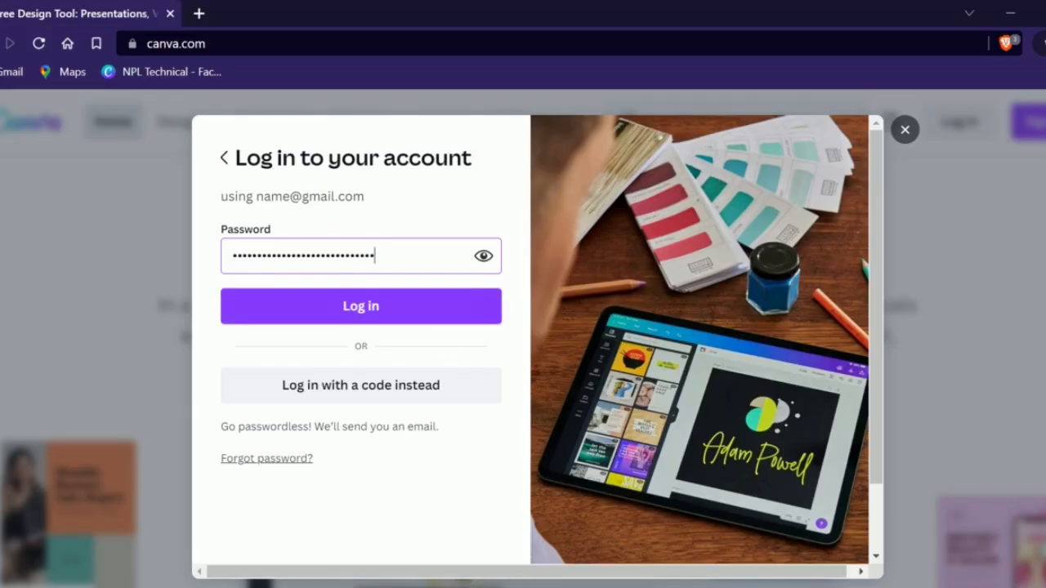
pyautogui.click(359, 306)
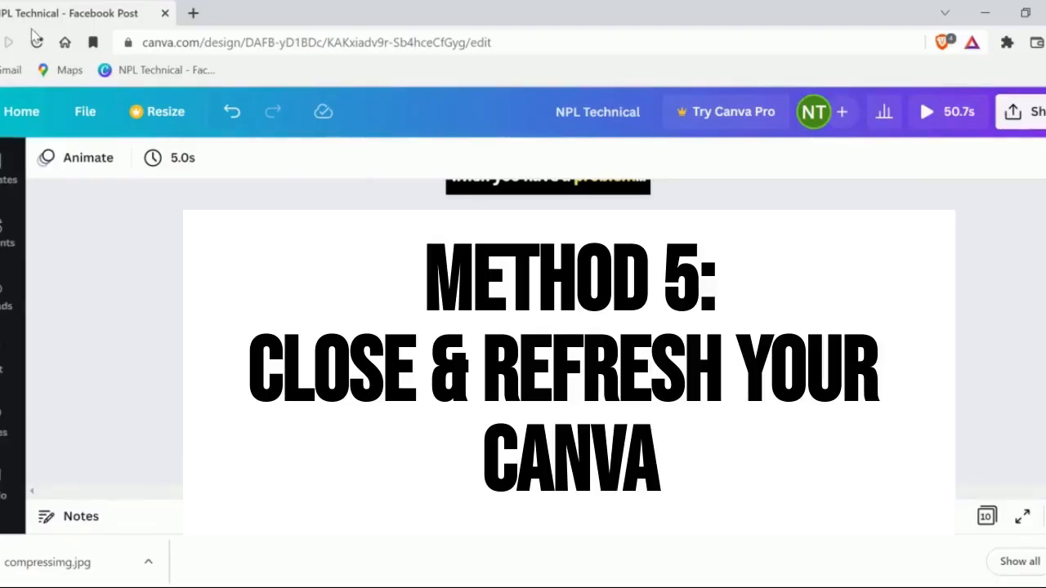
# - Reopen Canva and return to the Facebook post design showing the meme on page 10
pyautogui.click(36, 42)
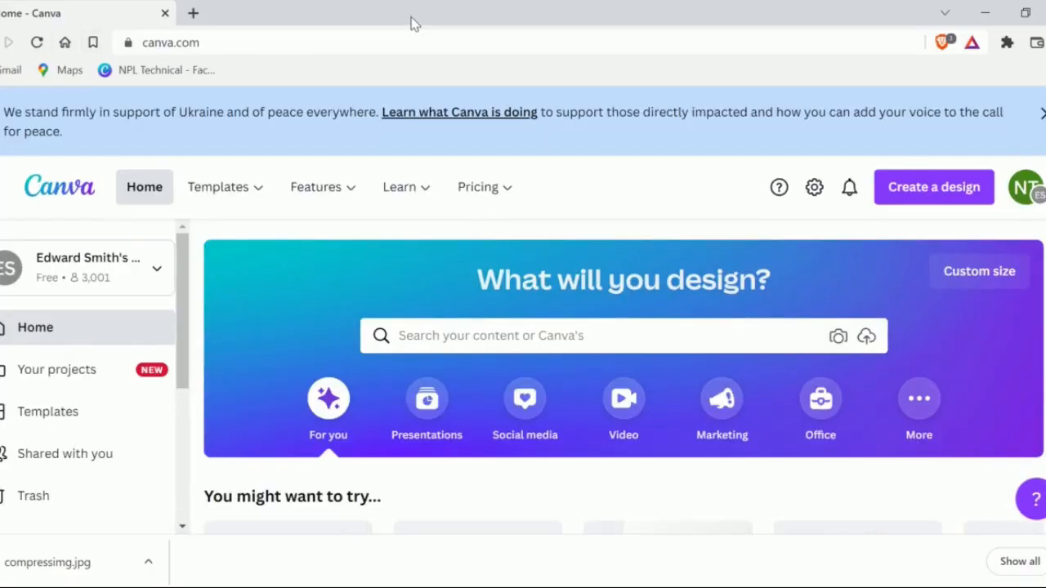
pyautogui.moveTo(575, 29)
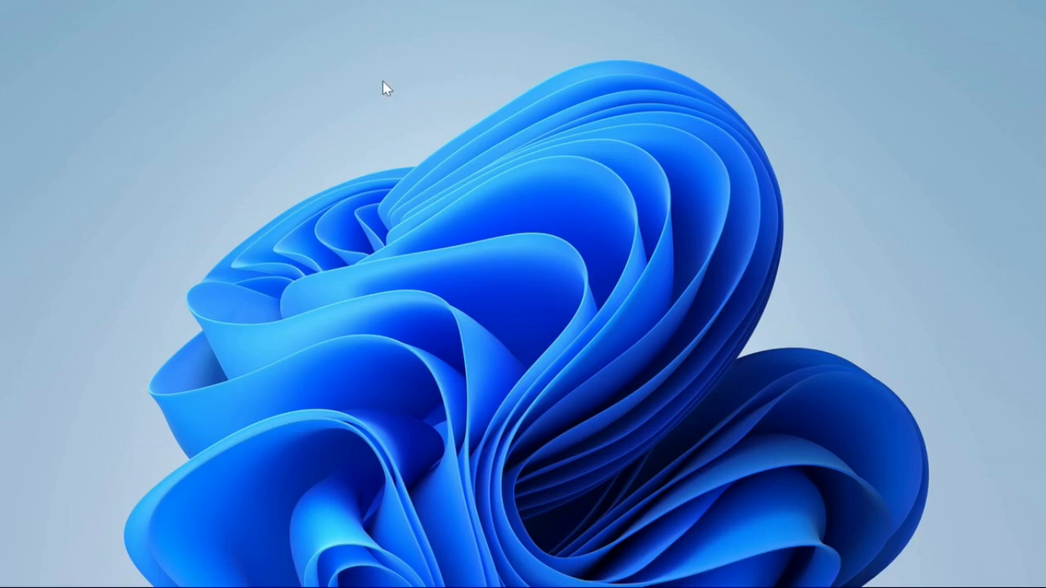
pyautogui.moveTo(405, 124)
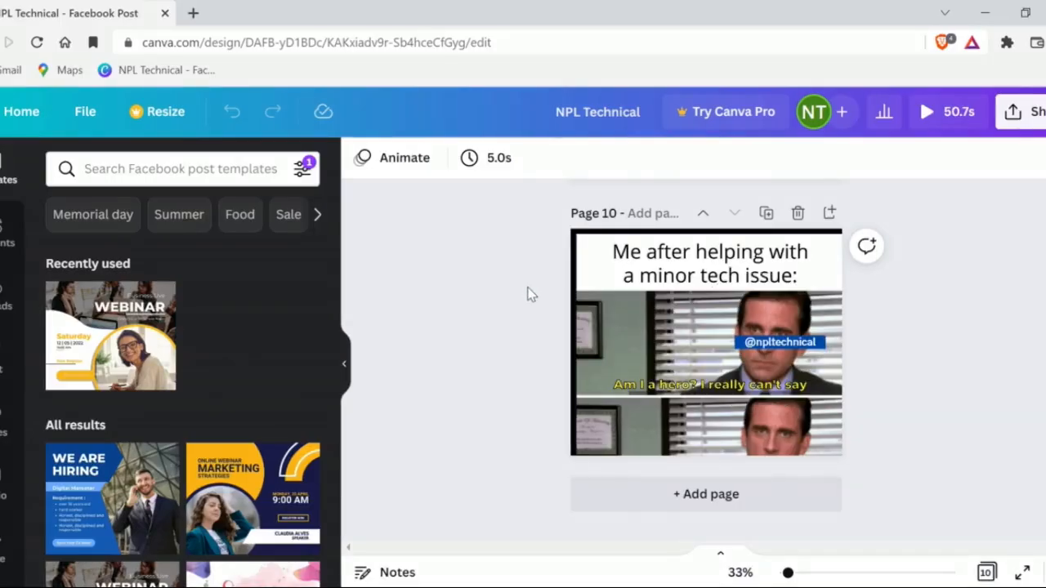
pyautogui.click(925, 111)
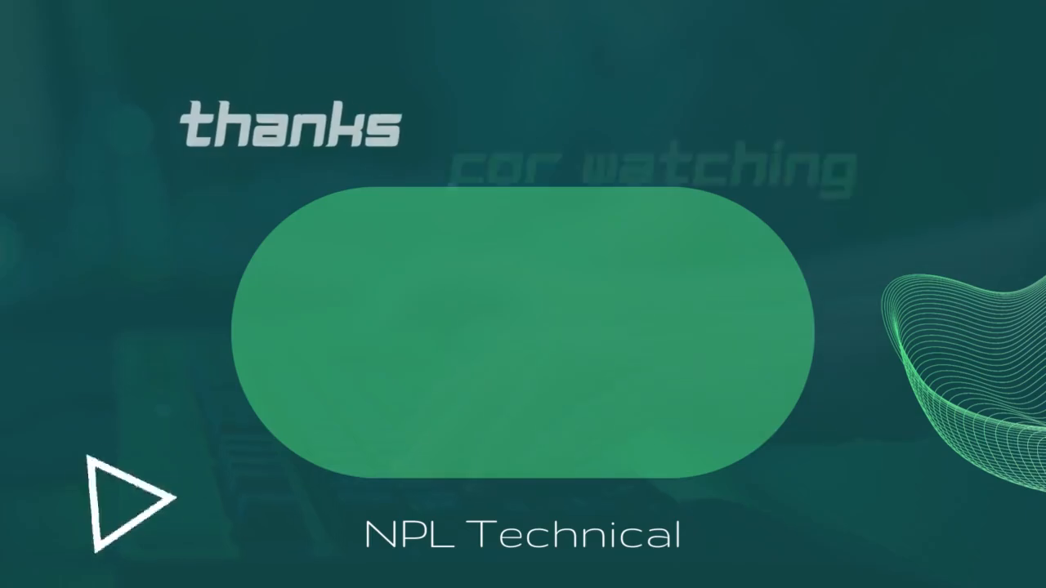